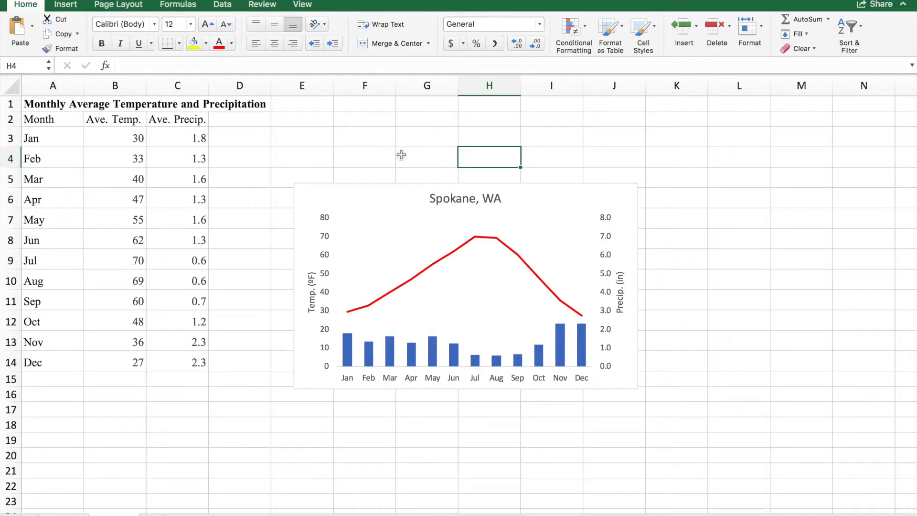
Step: Switch to the sheet with the empty Month, Ave. Temp. and Ave. Precip. table
left_click(464, 283)
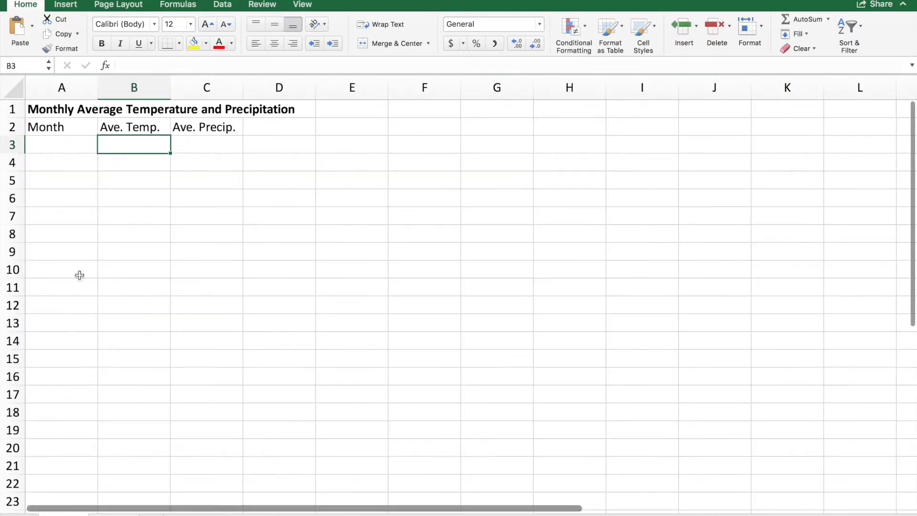
Step: Fill A3:A14 with Jan through Dec, then paste the temperature and precipitation values into B3:C14
left_click(61, 145)
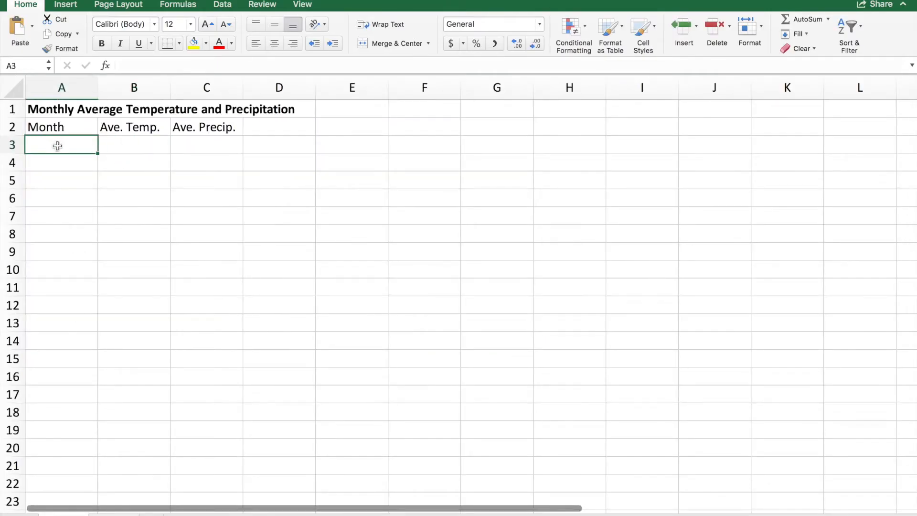
type("Jan")
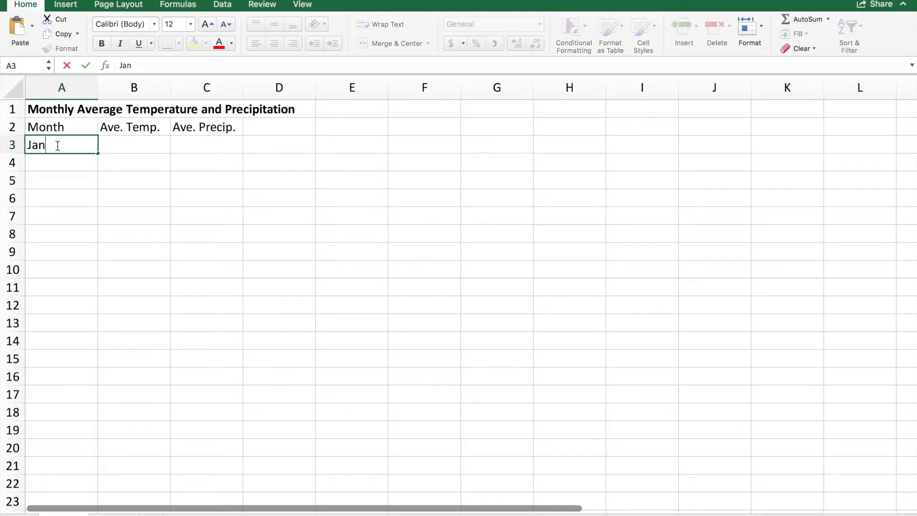
type("Feb")
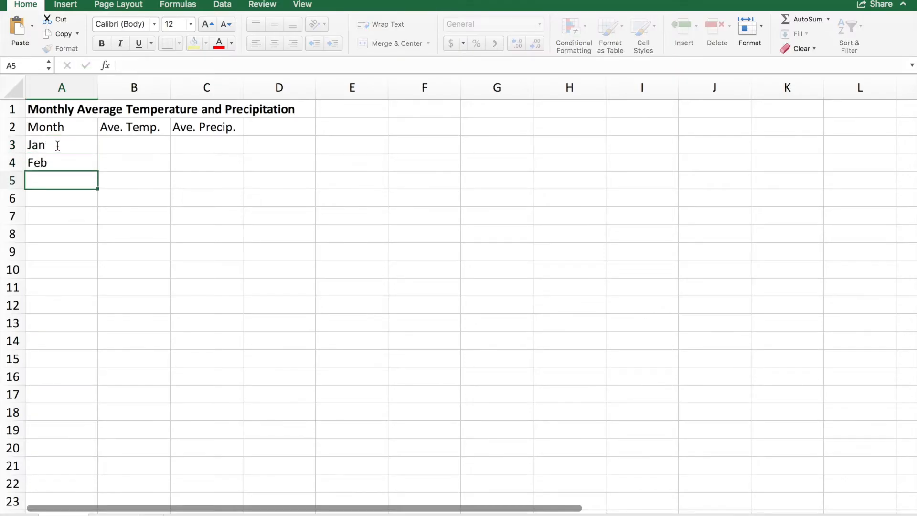
left_click_drag(62, 145, 62, 162)
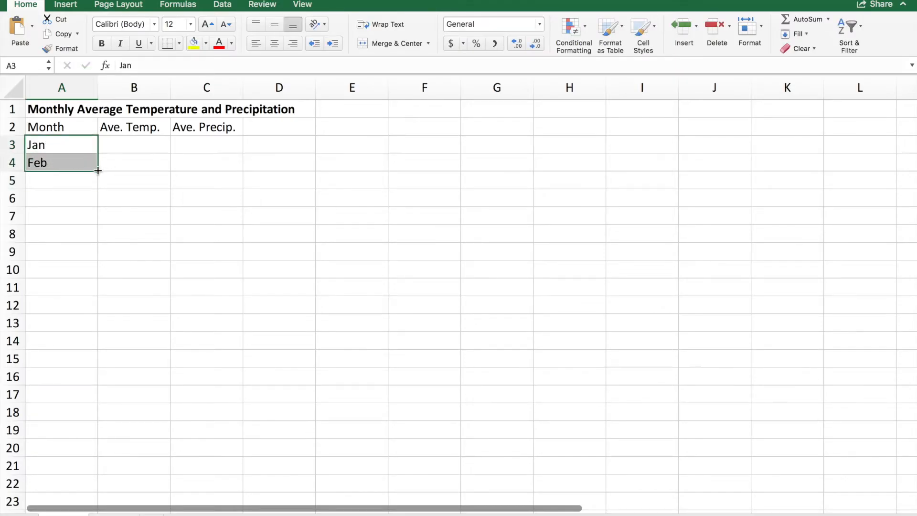
left_click_drag(97, 170, 97, 234)
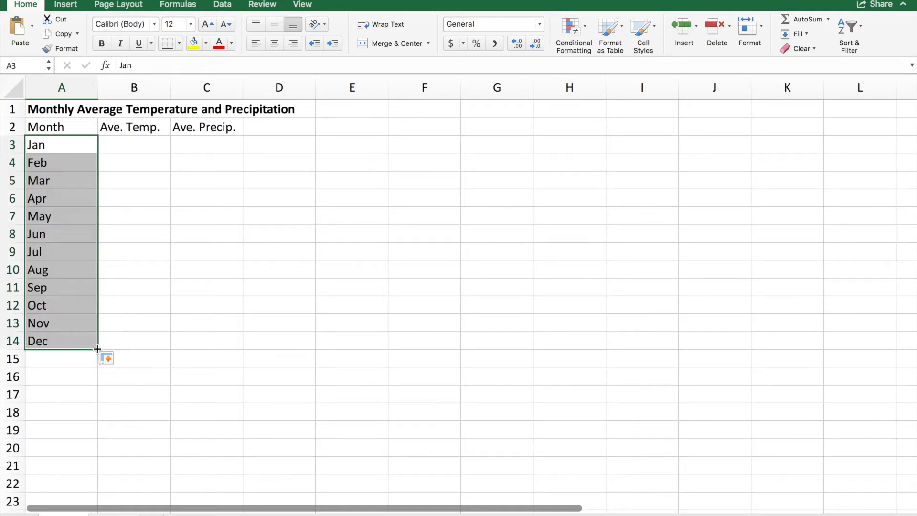
left_click(134, 145)
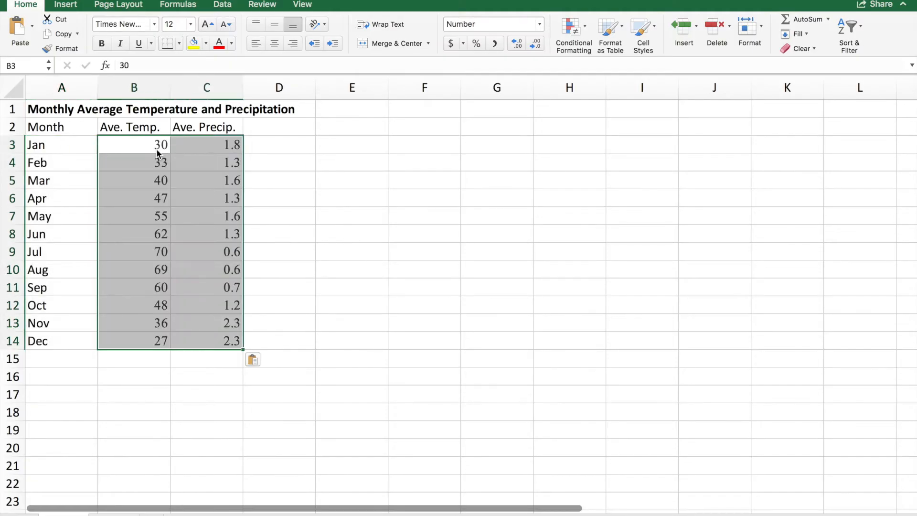
Step: Format B3:B14 temperatures as Number and C3:C14 precipitation as Number with one decimal
left_click_drag(134, 144, 134, 252)
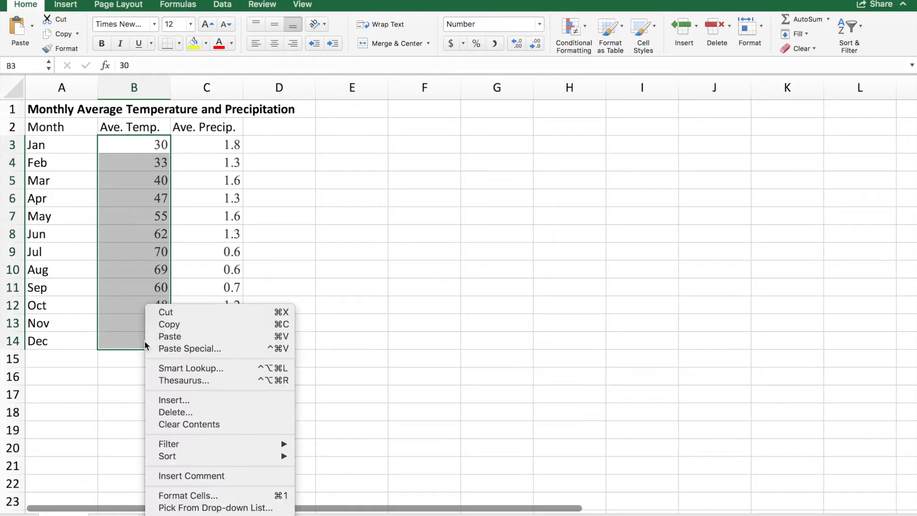
mouse_move(200, 496)
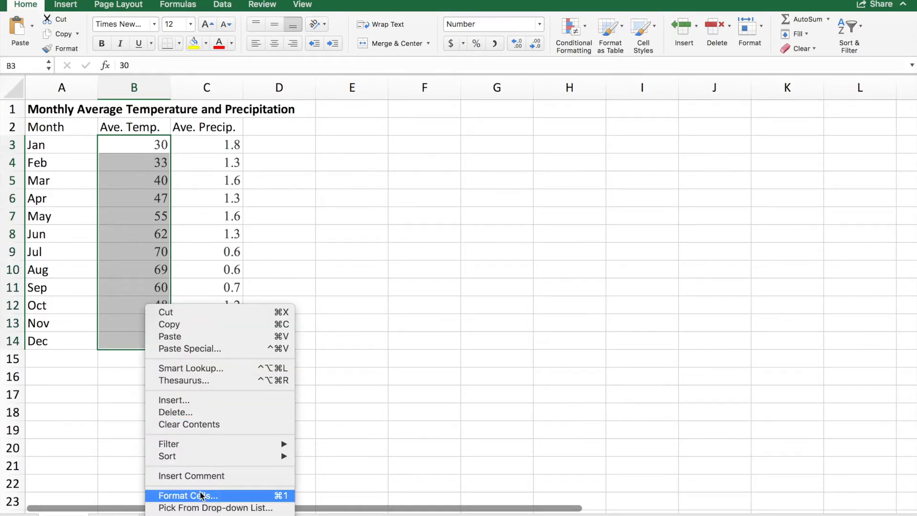
left_click(187, 495)
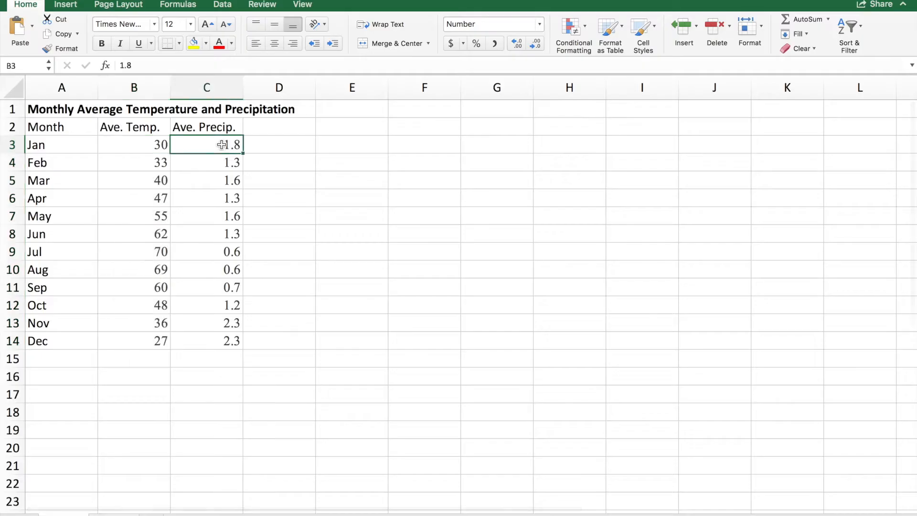
left_click_drag(206, 144, 206, 323)
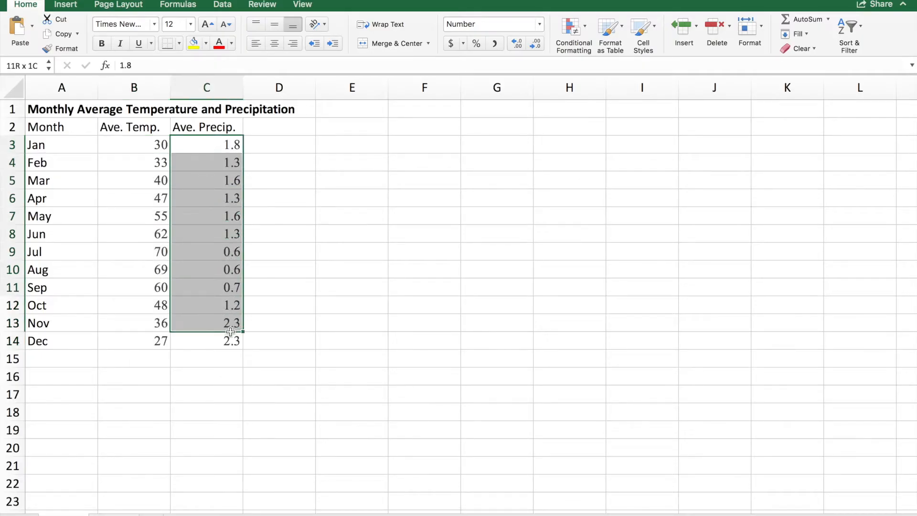
right_click(230, 345)
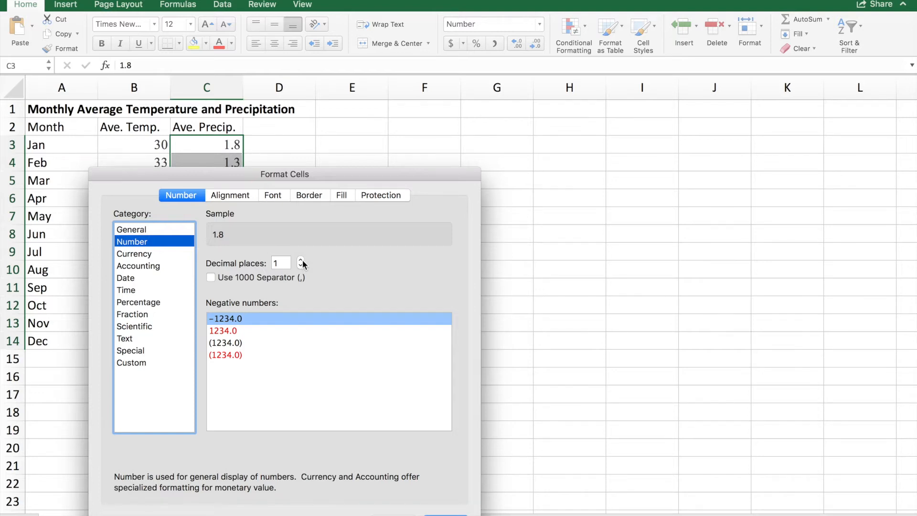
mouse_move(241, 169)
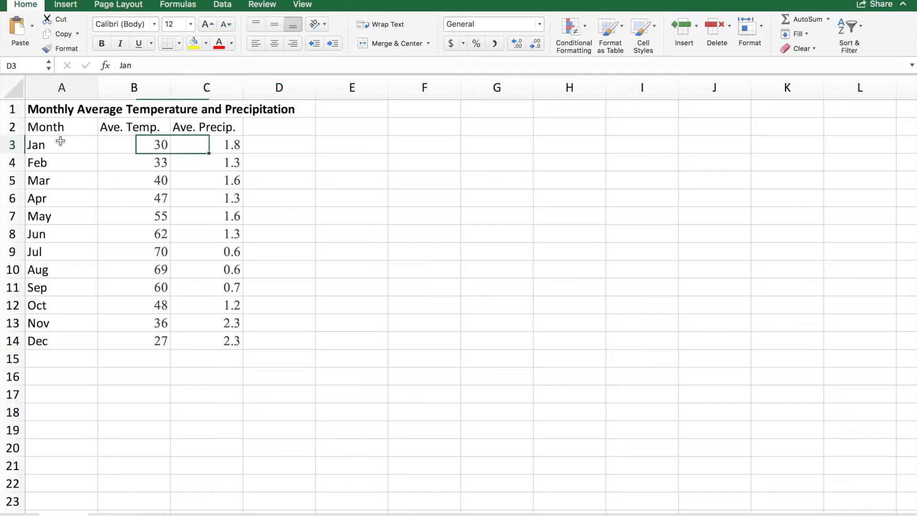
Step: Insert a 2-D line chart from the month, temperature and precipitation data in A3:C14
left_click_drag(36, 144, 204, 341)
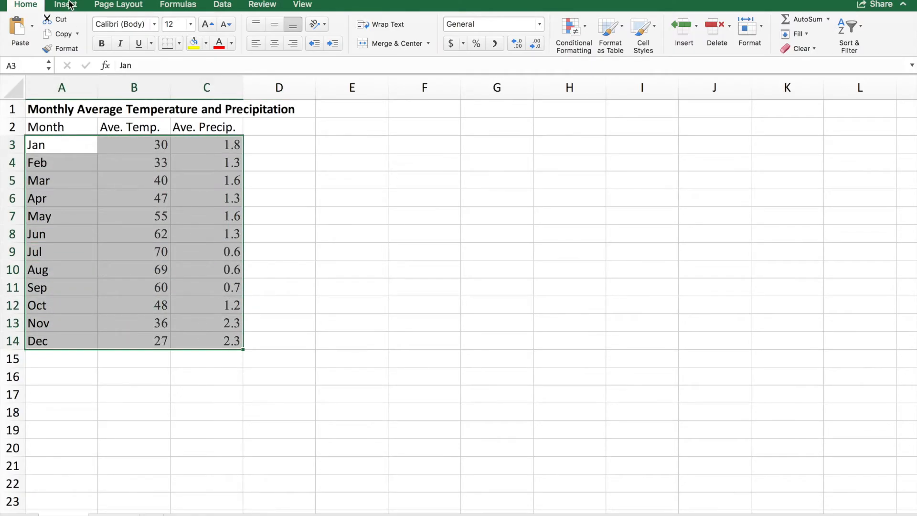
left_click(66, 4)
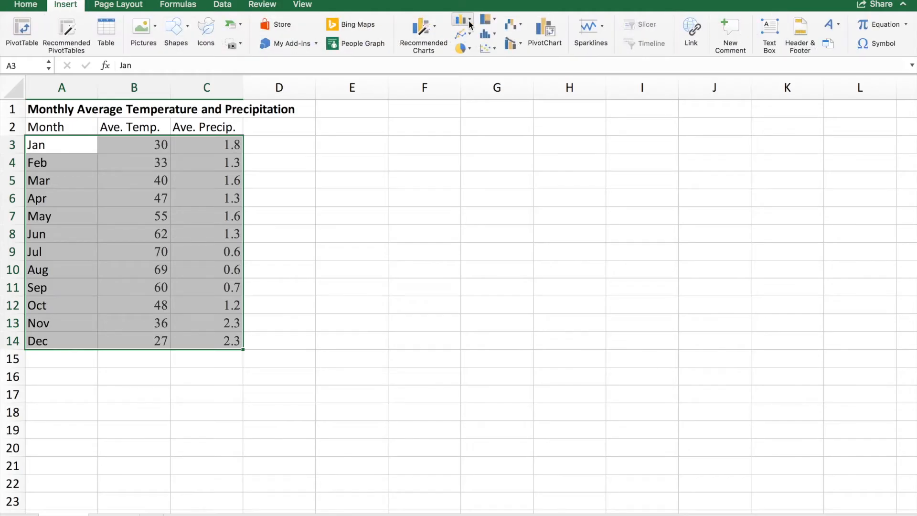
mouse_move(462, 36)
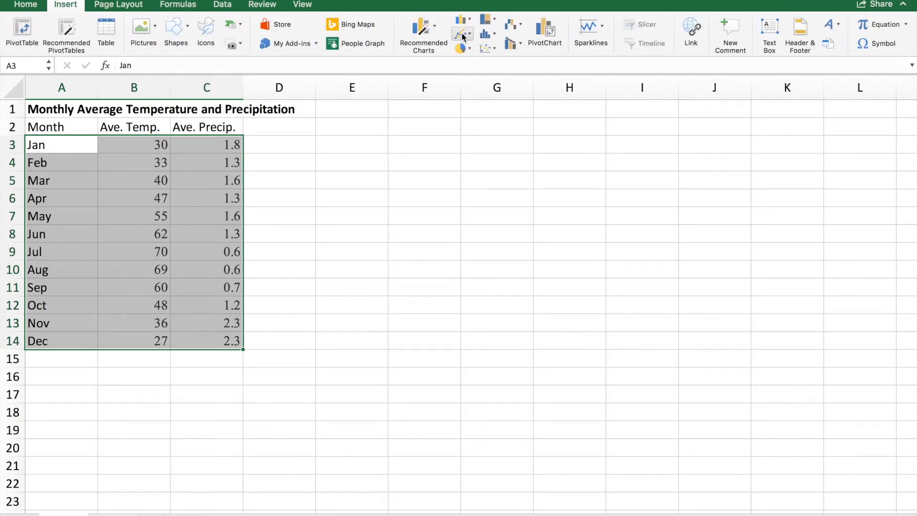
left_click(459, 34)
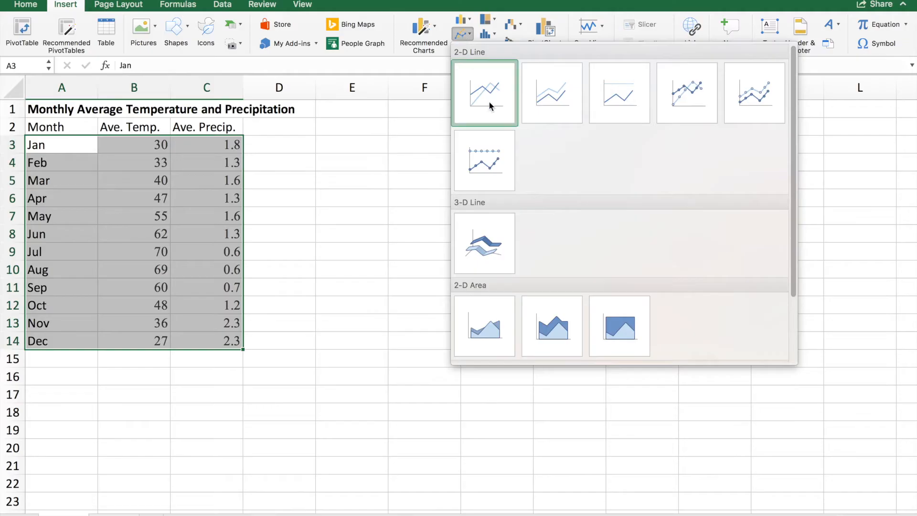
left_click(485, 93)
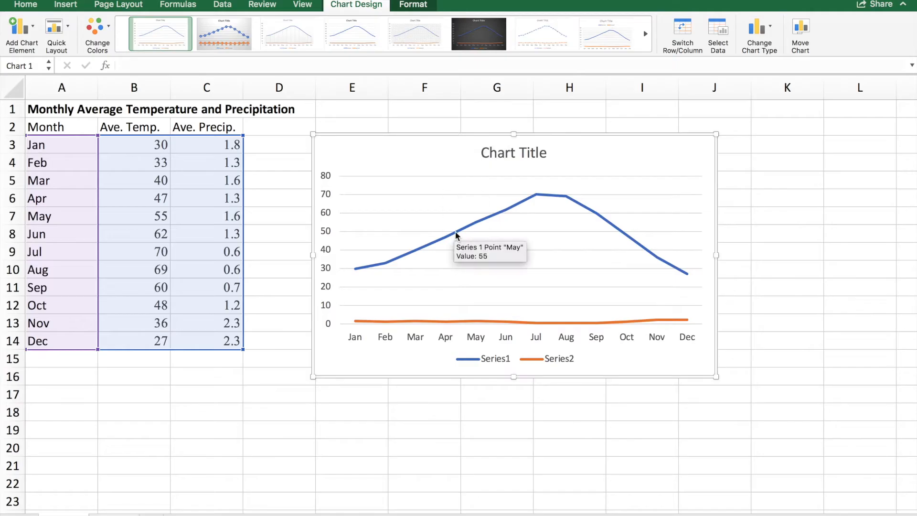
Step: Change to a combo chart with Series2 as clustered columns and Series1 as a line
left_click(470, 225)
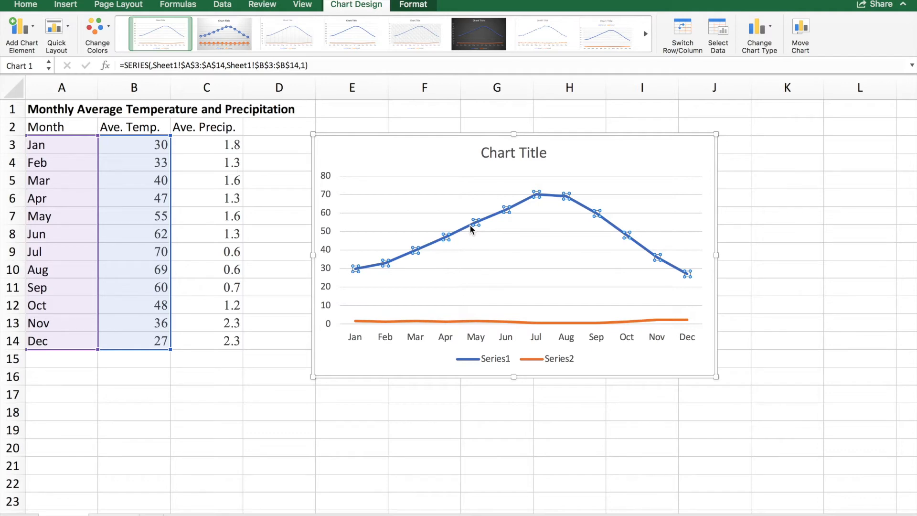
mouse_move(476, 222)
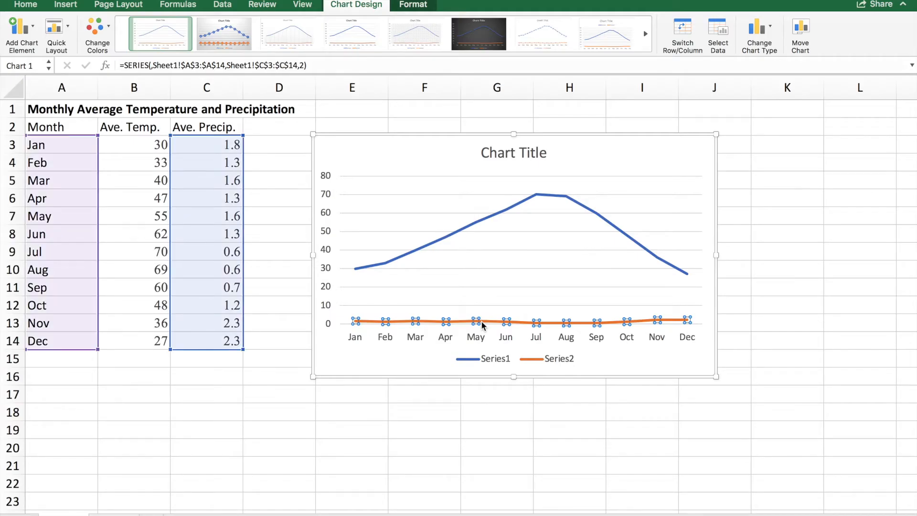
mouse_move(493, 326)
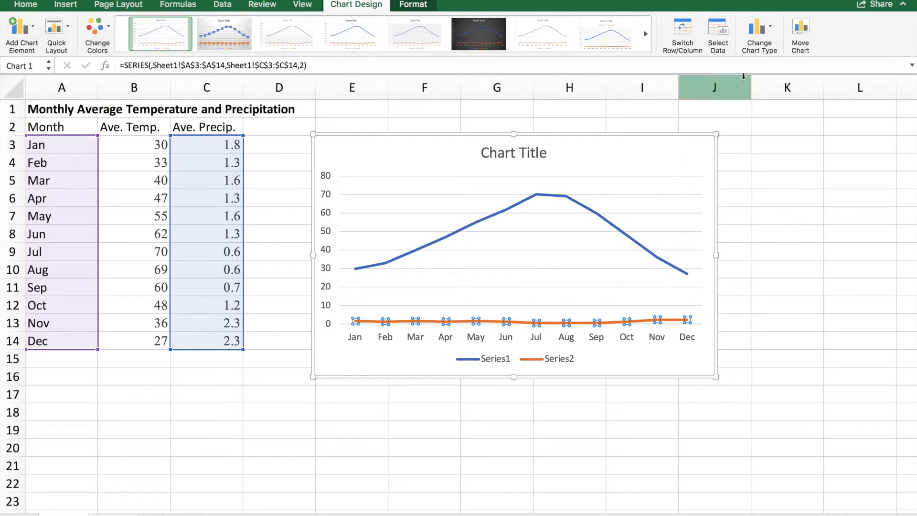
left_click(760, 26)
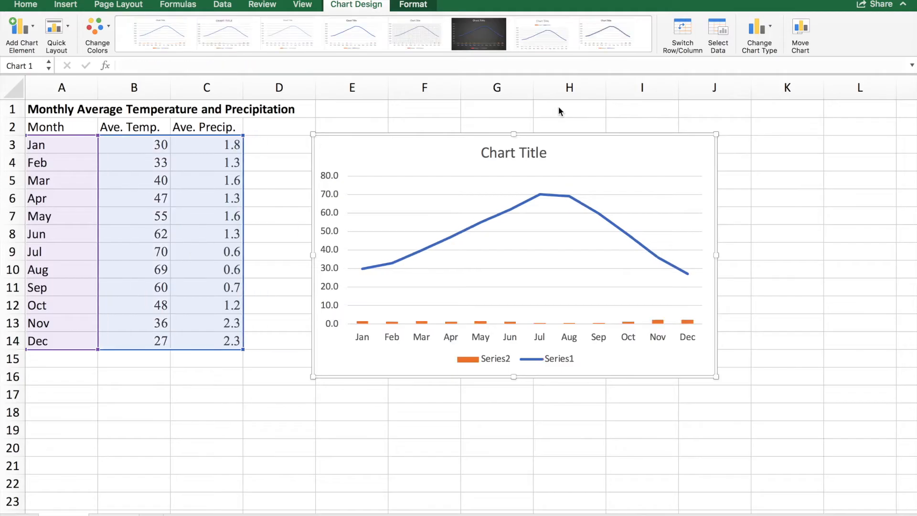
mouse_move(509, 327)
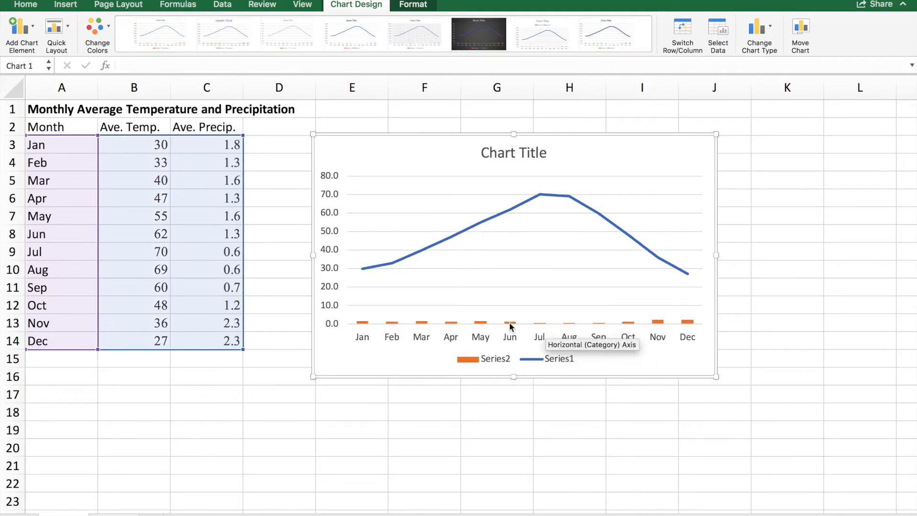
mouse_move(481, 323)
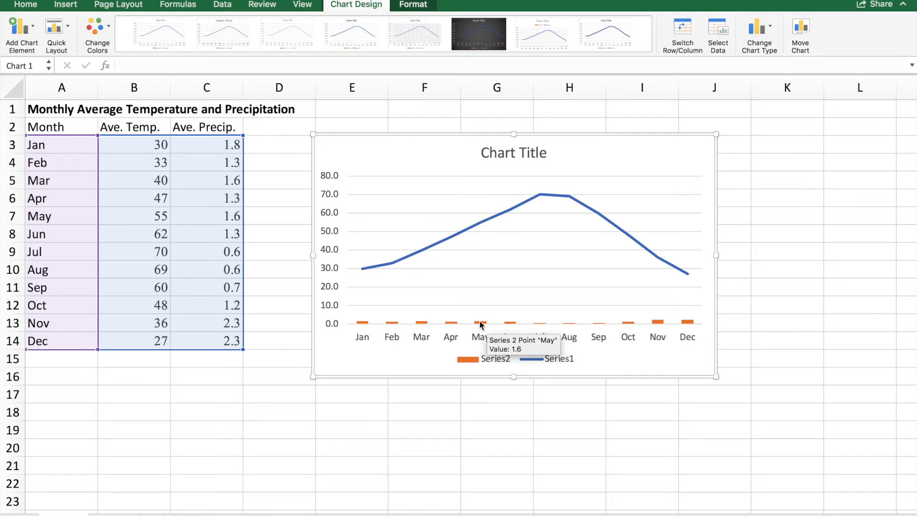
Step: Put the precipitation series on the secondary axis via Format Data Series
left_click(477, 323)
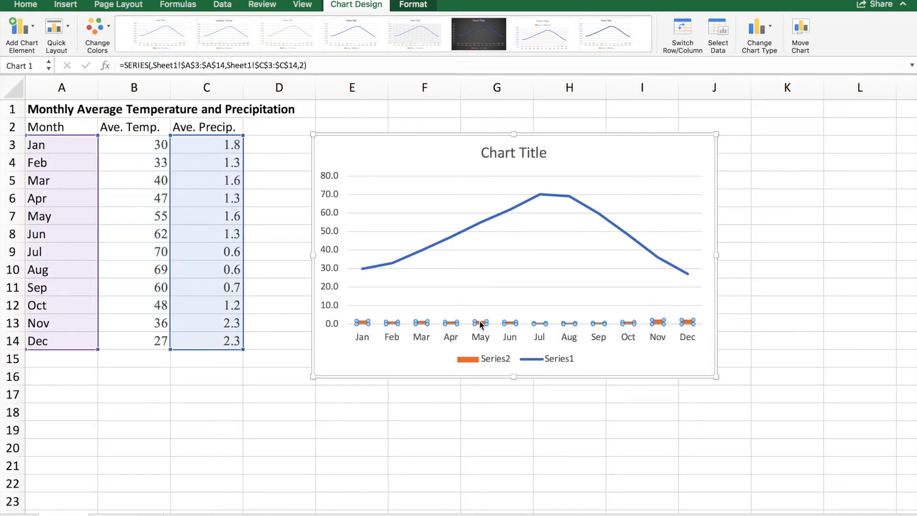
right_click(480, 323)
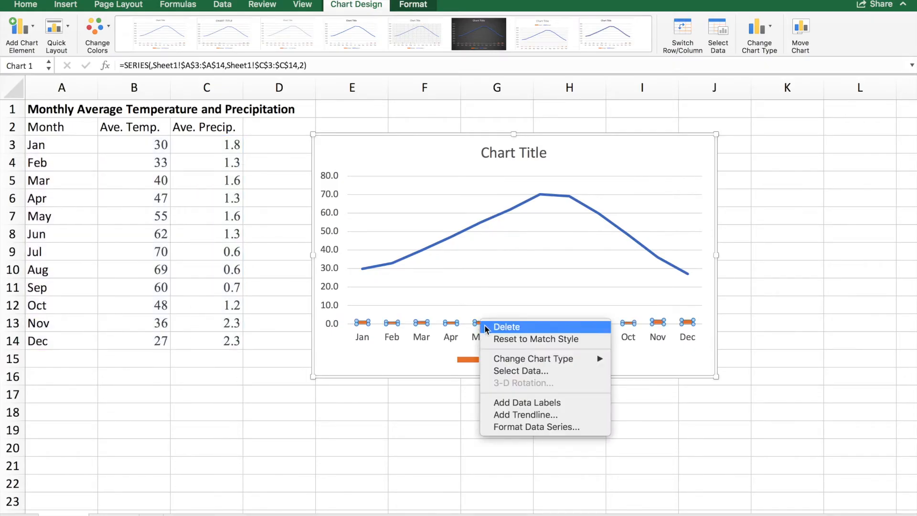
mouse_move(529, 427)
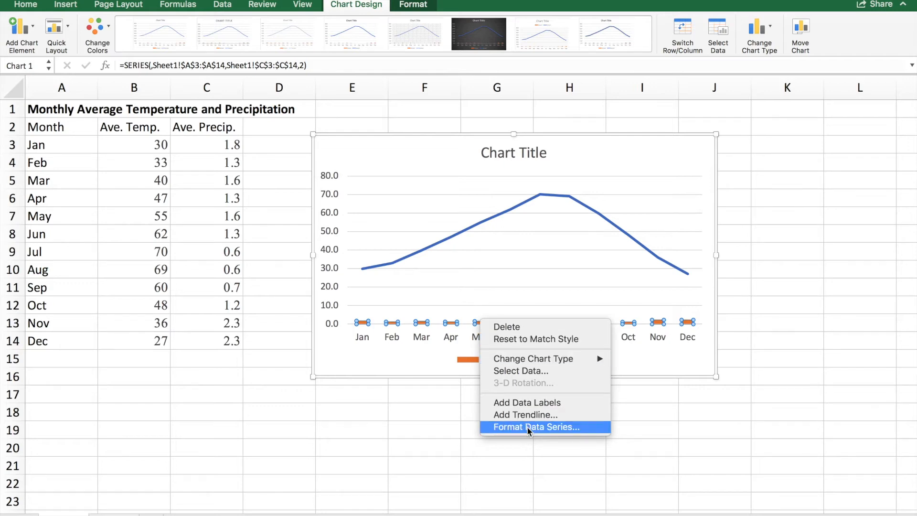
left_click(536, 428)
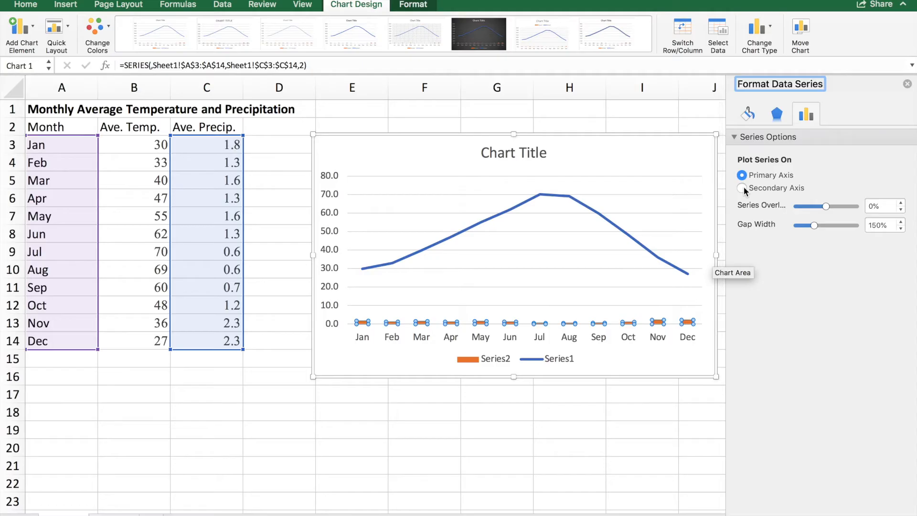
left_click(741, 188)
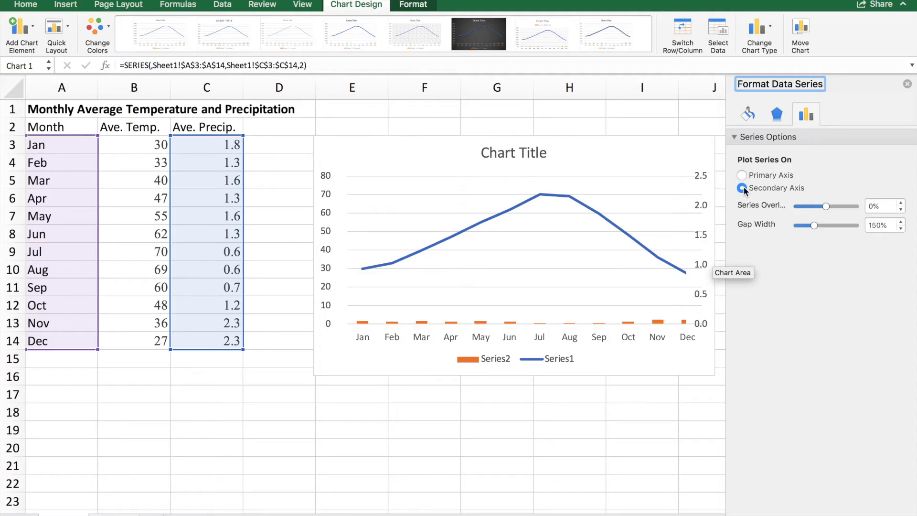
left_click(742, 188)
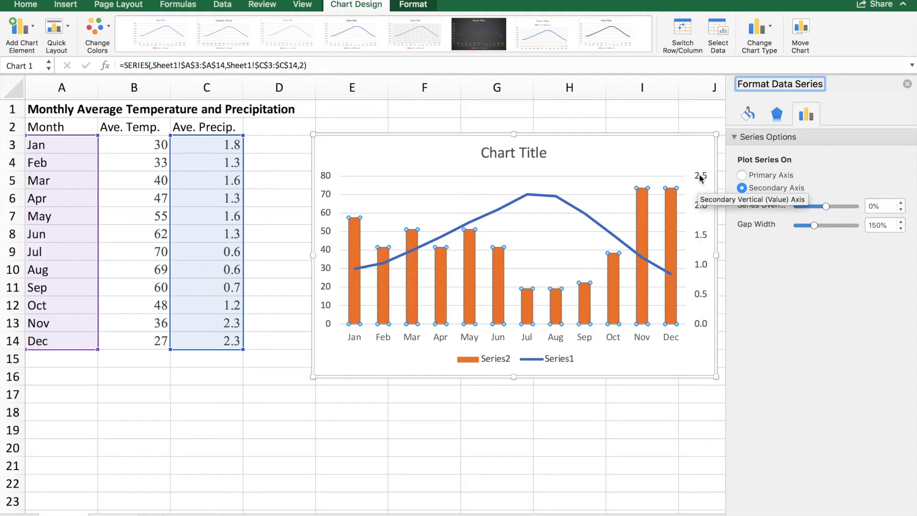
mouse_move(303, 212)
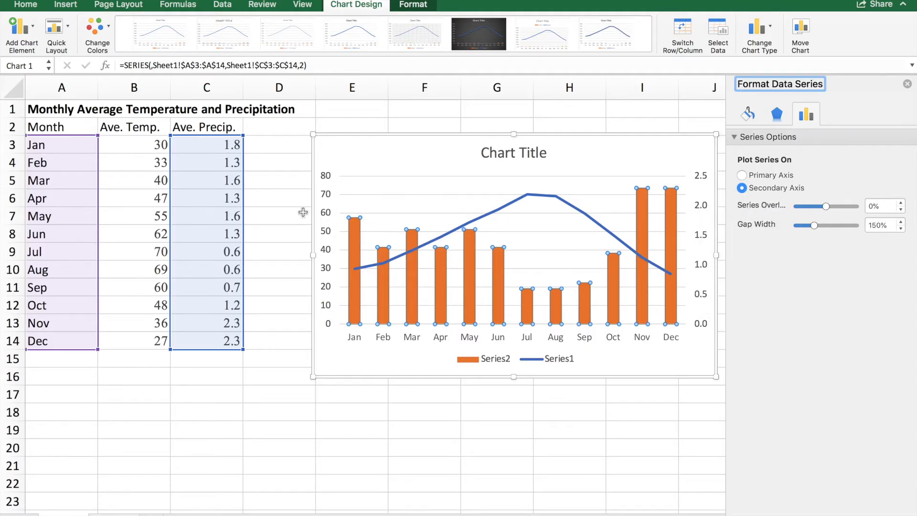
mouse_move(330, 323)
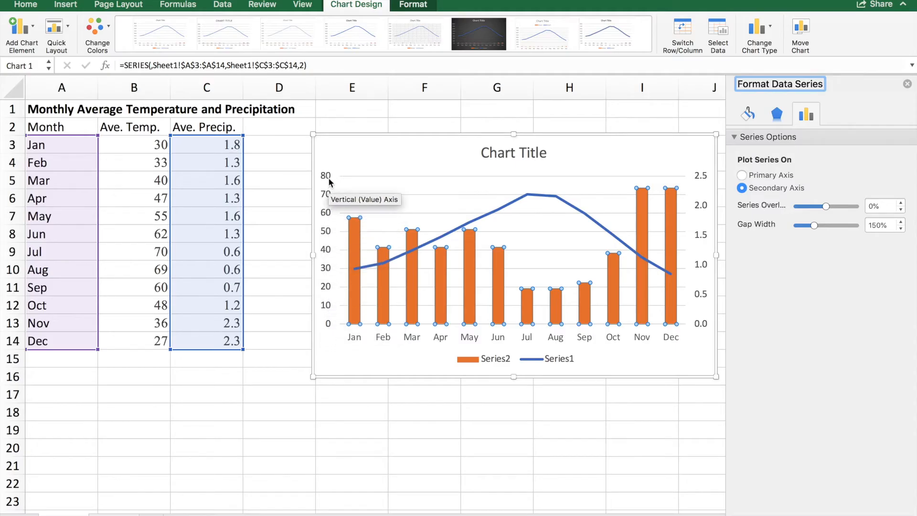
mouse_move(466, 272)
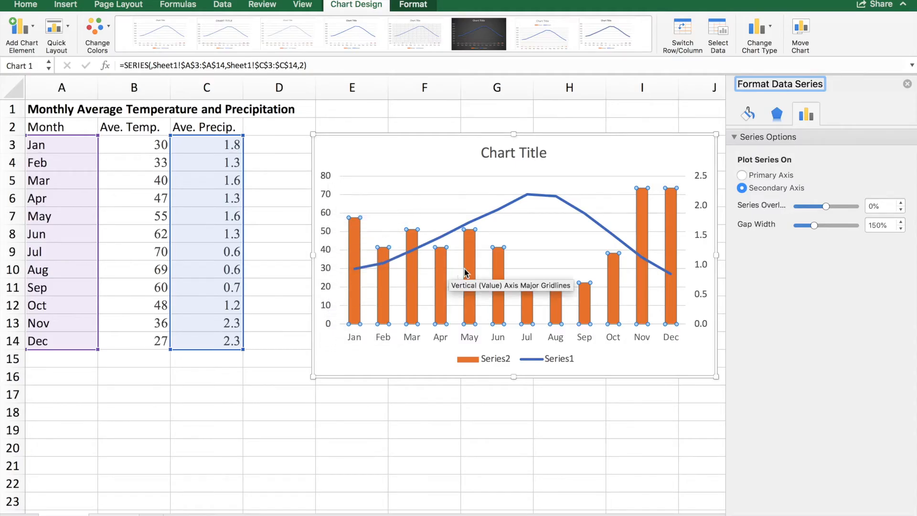
mouse_move(660, 210)
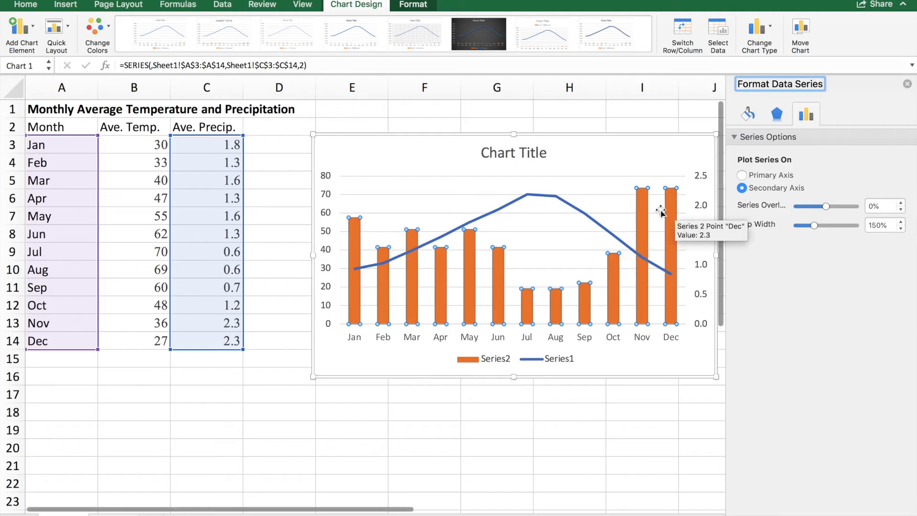
Step: Set the Series1 temperature line to red and the Series2 columns to solid blue fill
left_click(742, 175)
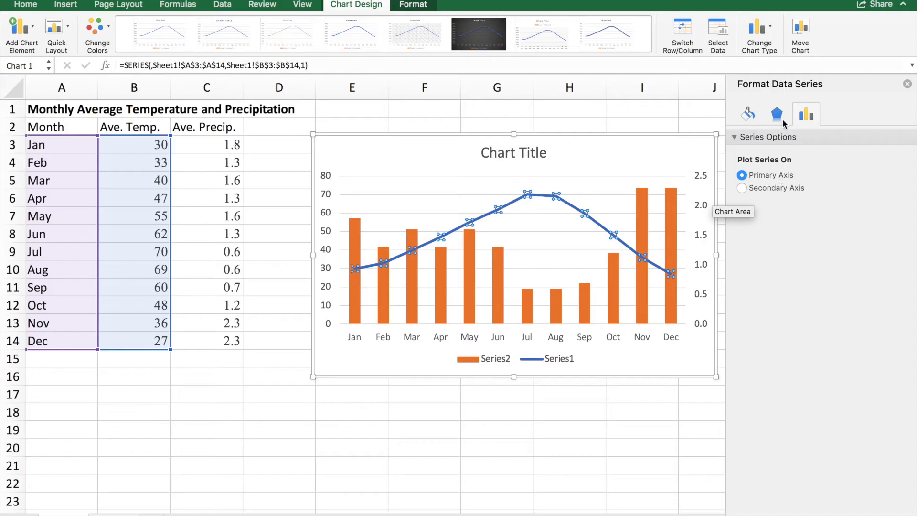
left_click(748, 113)
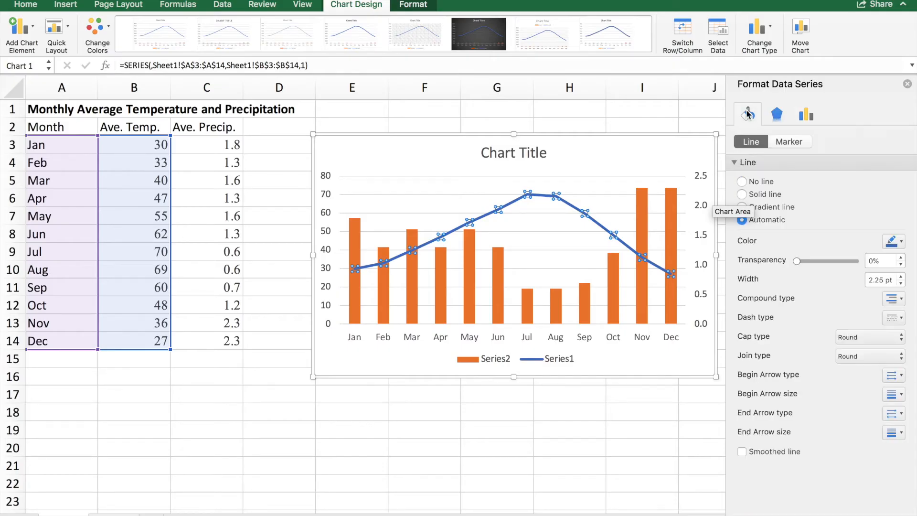
left_click(897, 240)
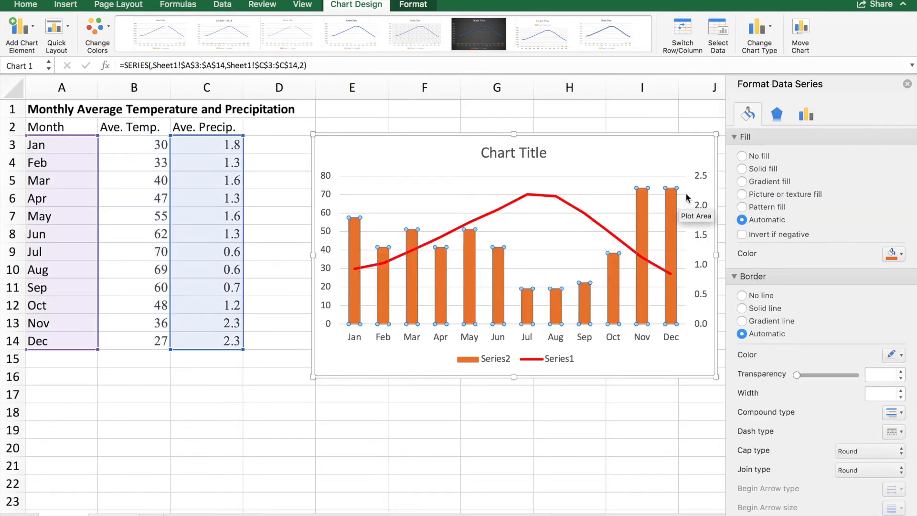
mouse_move(755, 144)
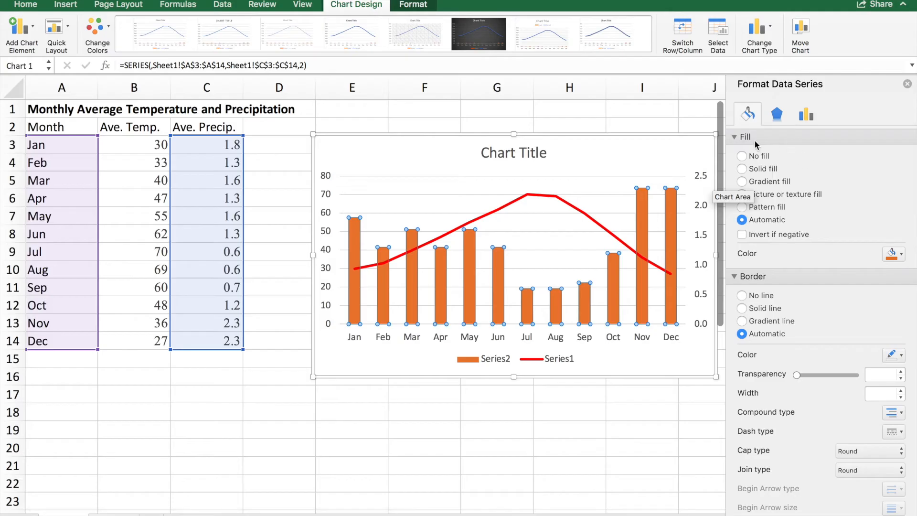
mouse_move(764, 172)
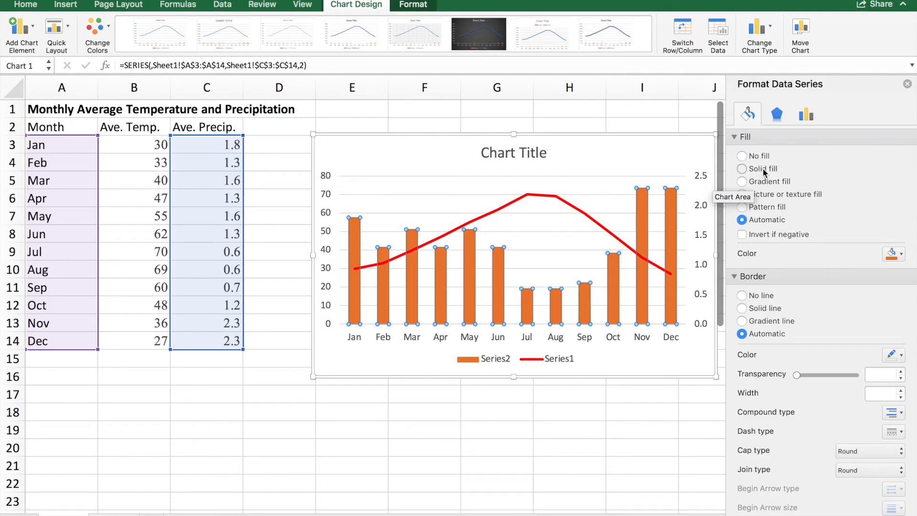
left_click(742, 169)
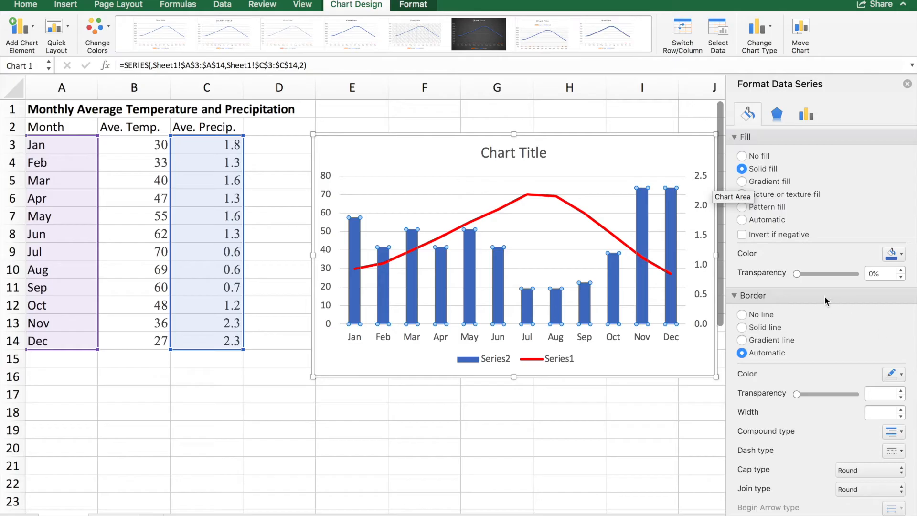
mouse_move(570, 347)
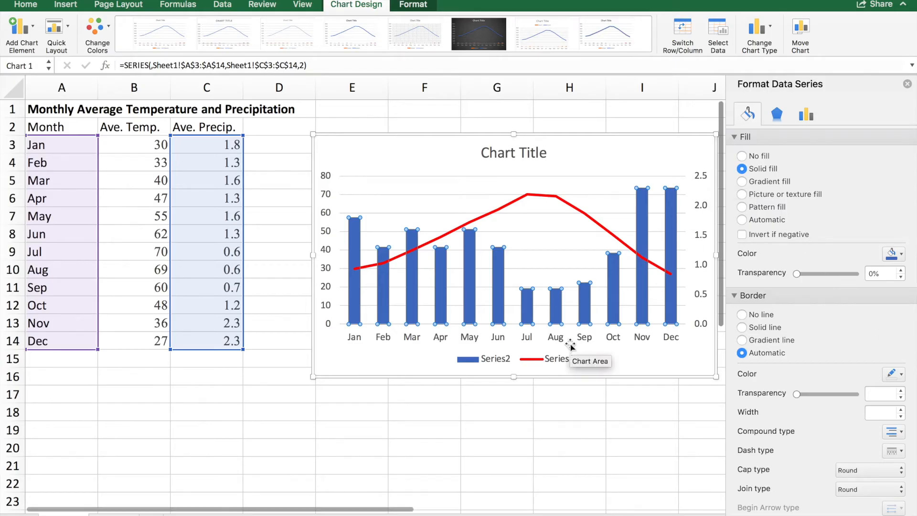
Step: Select the chart legend and delete it
left_click(548, 359)
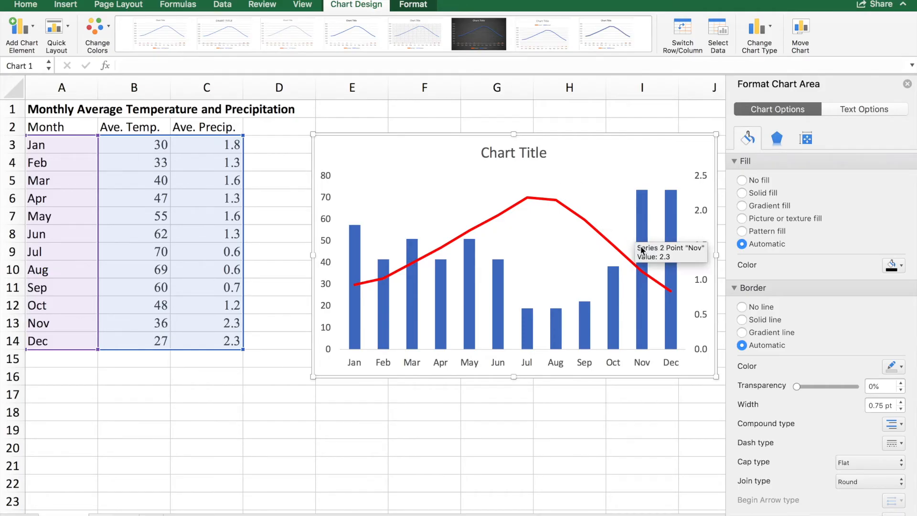
mouse_move(516, 194)
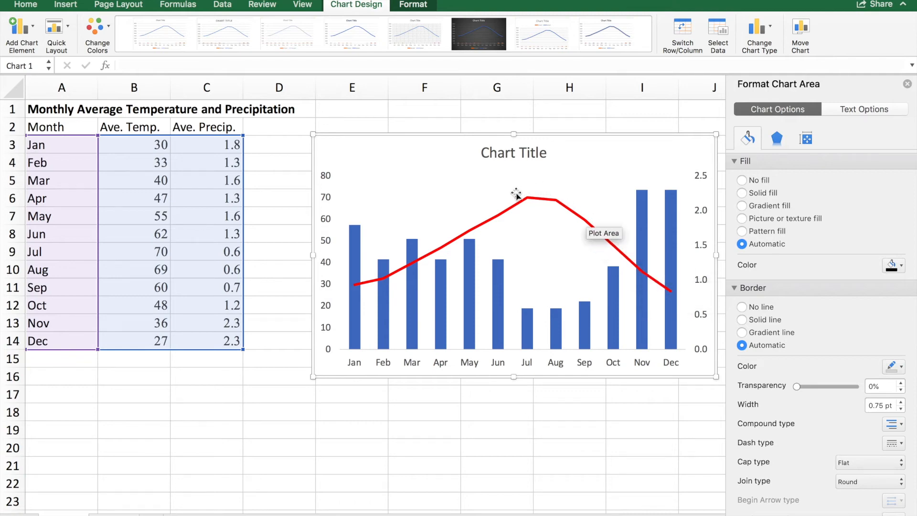
mouse_move(394, 301)
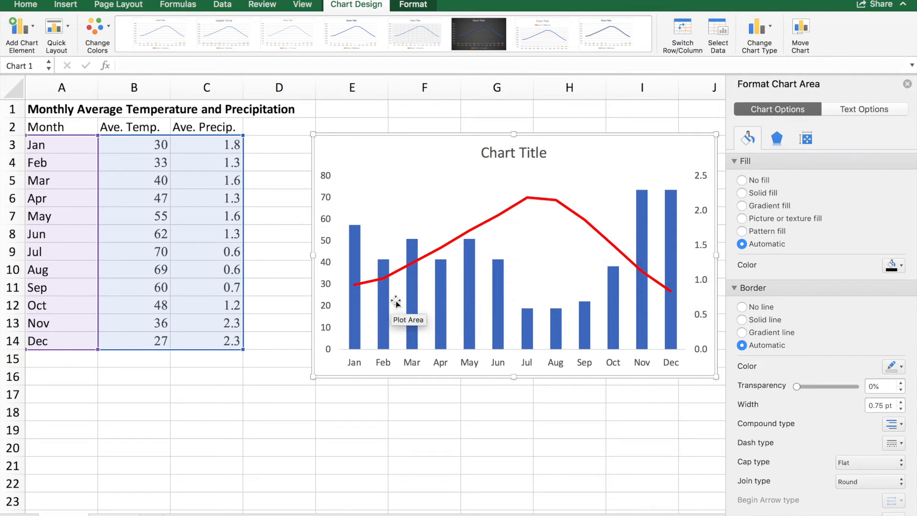
mouse_move(612, 294)
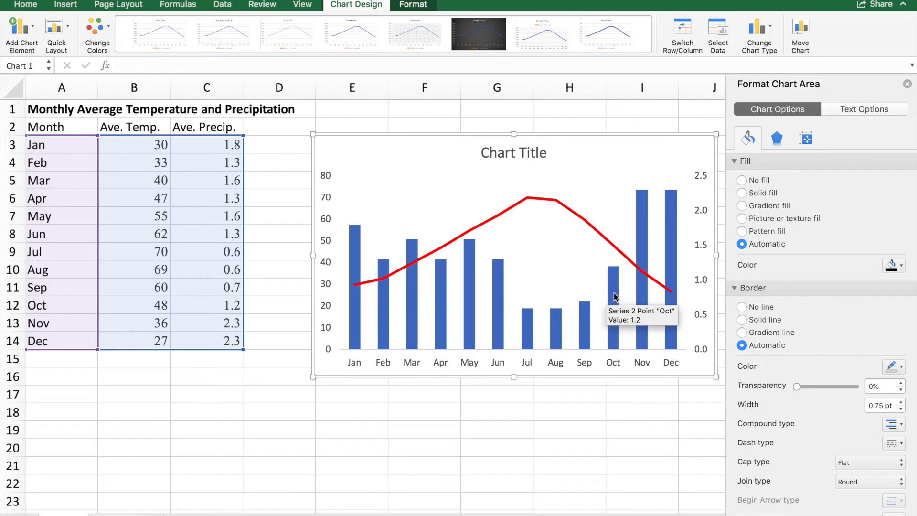
mouse_move(664, 291)
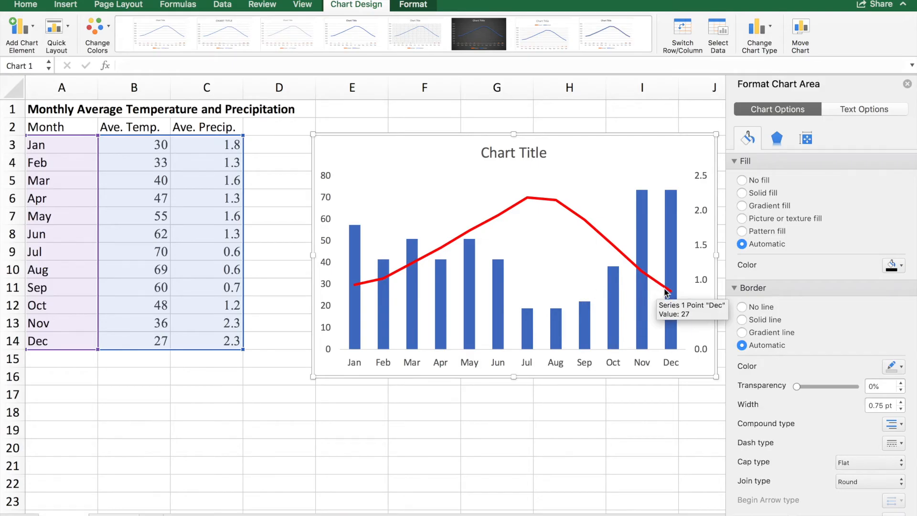
mouse_move(629, 220)
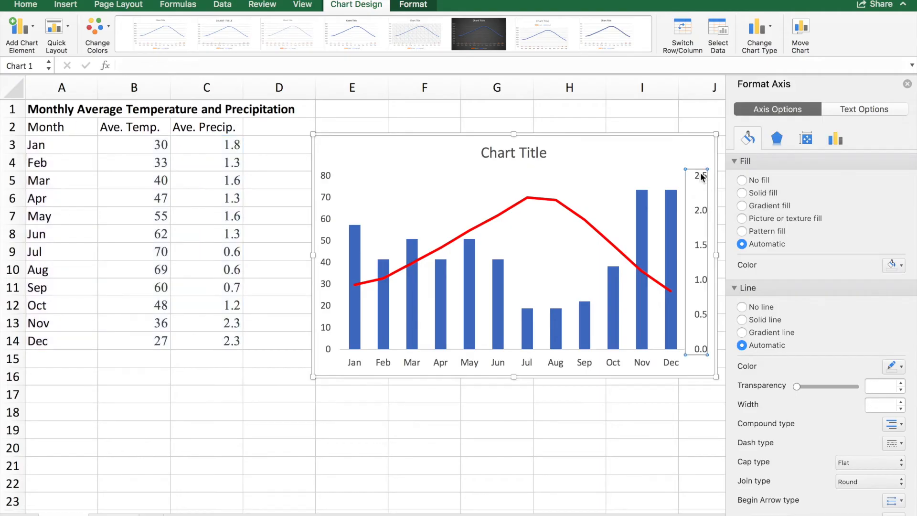
Step: Set the secondary axis bounds maximum to 8.0 with minimum 0, after first trying 5
right_click(698, 176)
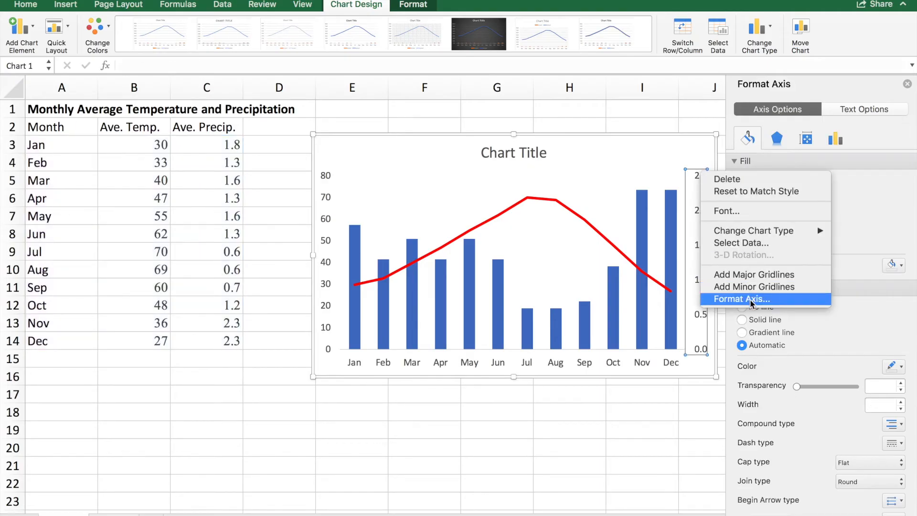
left_click(741, 299)
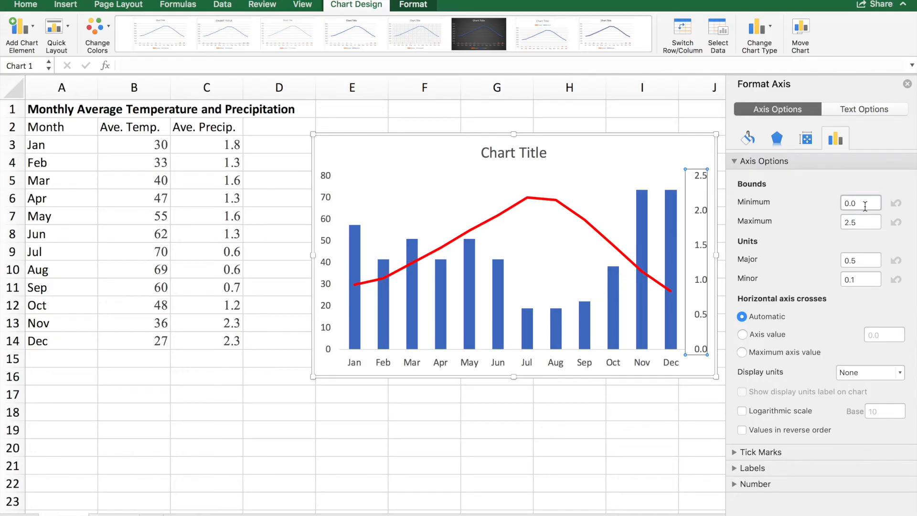
mouse_move(862, 203)
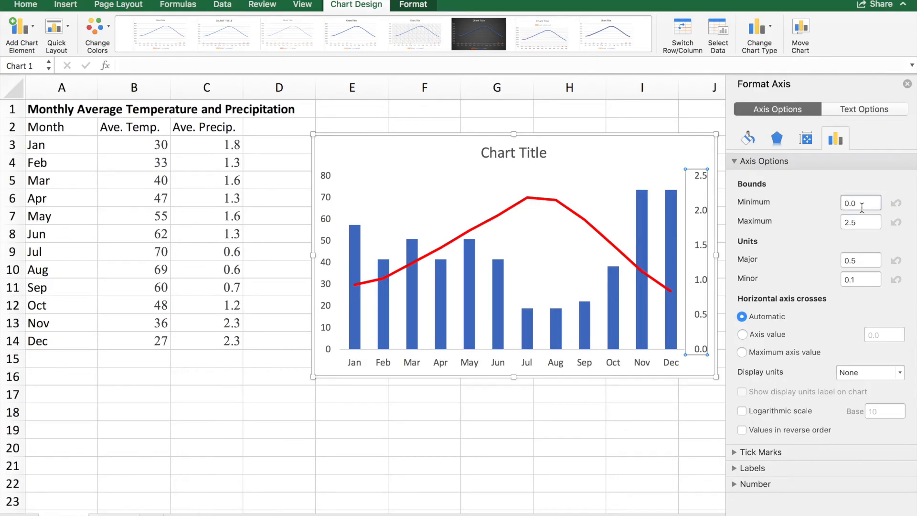
mouse_move(706, 304)
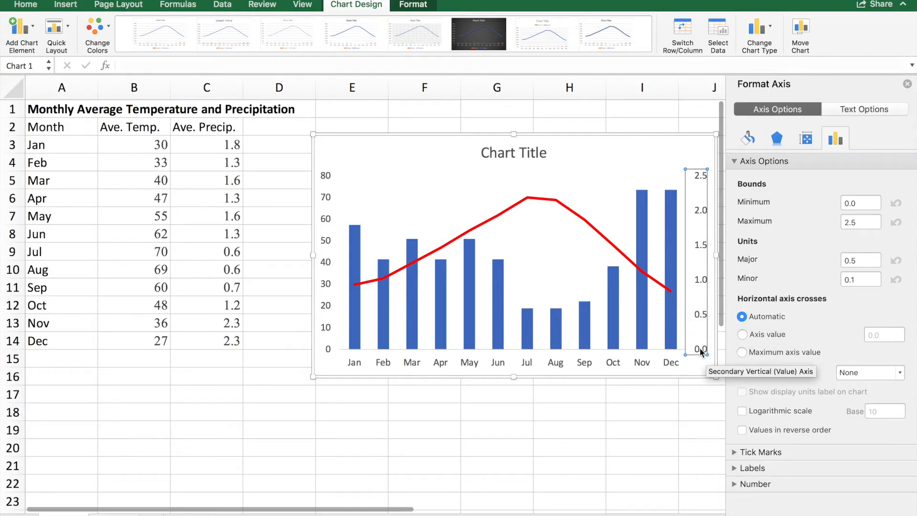
left_click(861, 222)
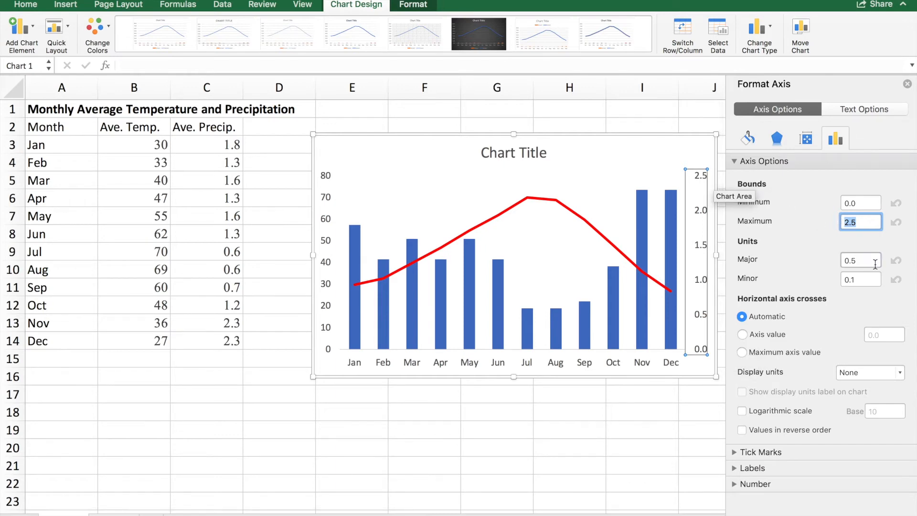
type("5.0")
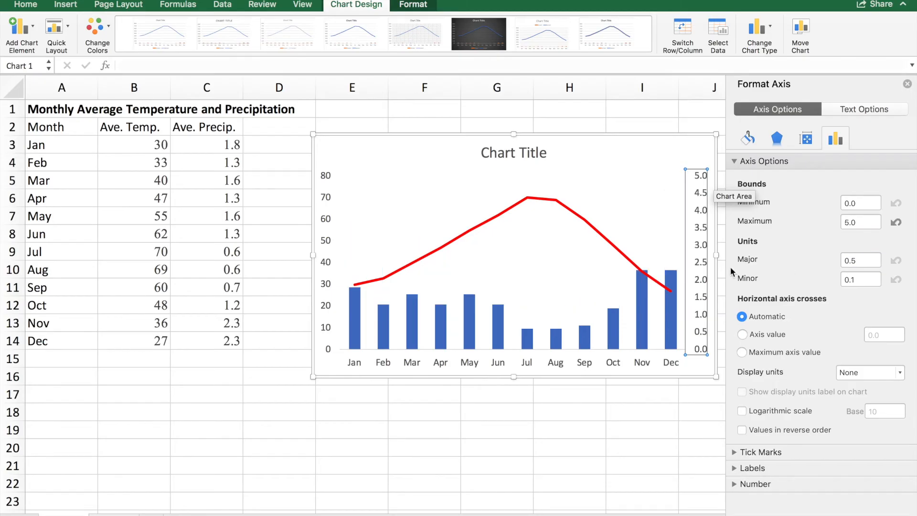
mouse_move(628, 271)
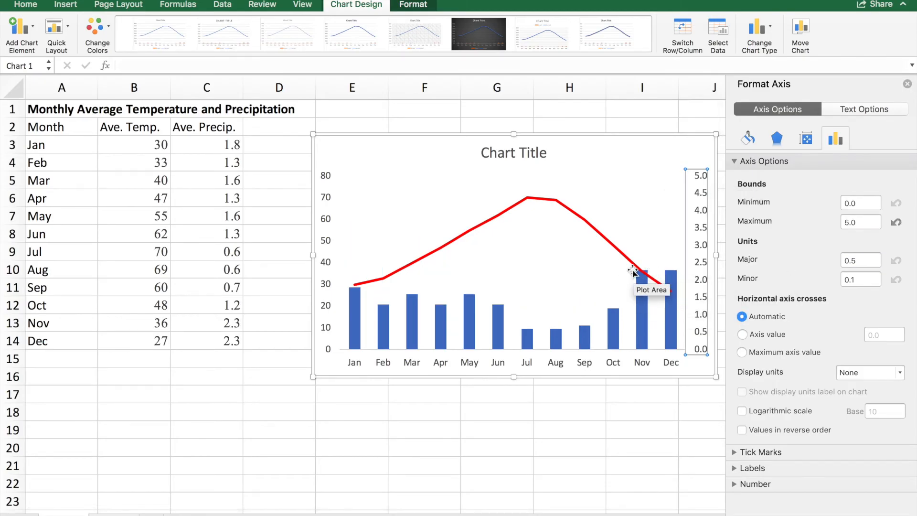
left_click(860, 222)
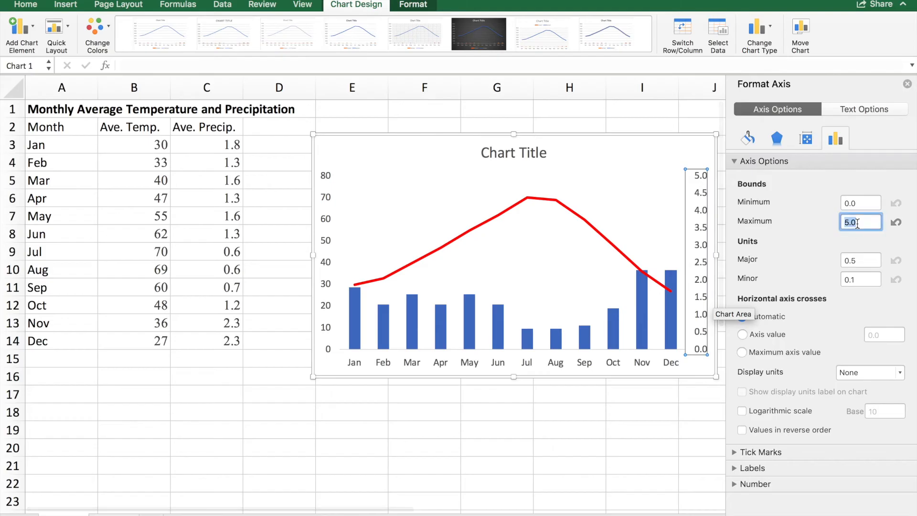
type("8.0")
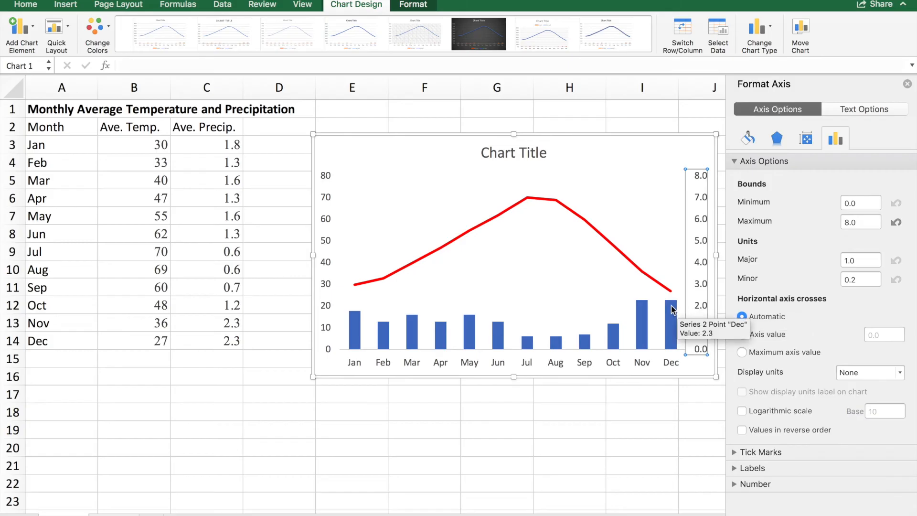
mouse_move(700, 302)
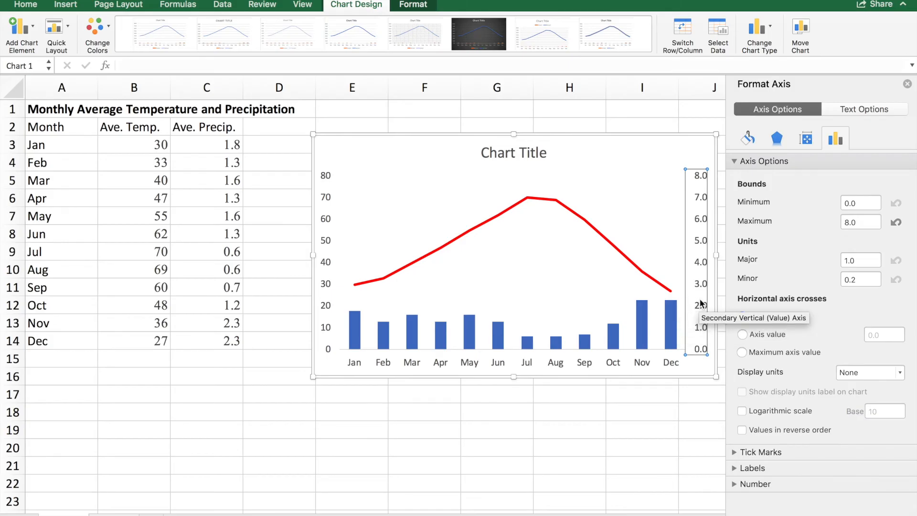
mouse_move(555, 344)
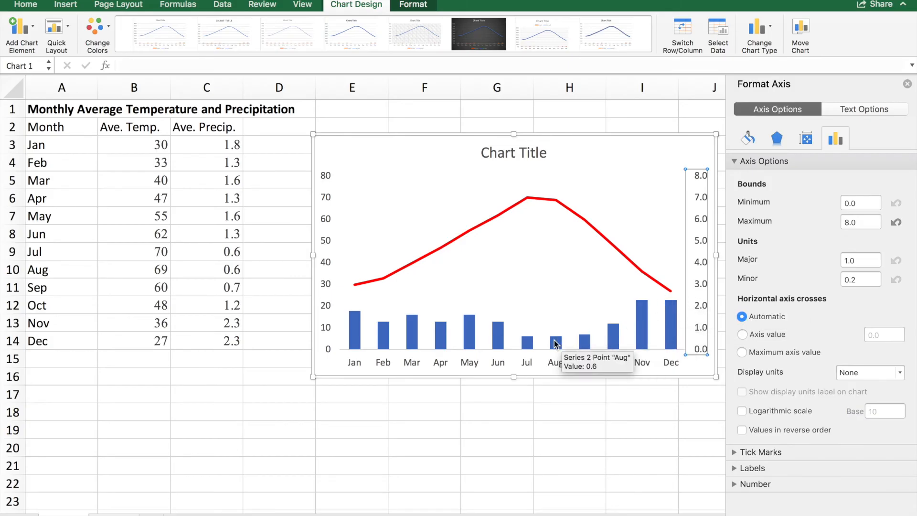
mouse_move(456, 233)
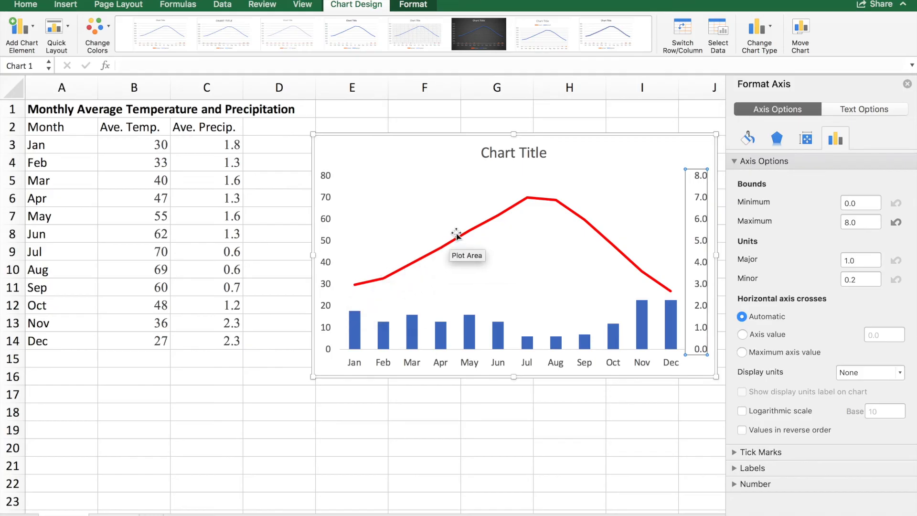
mouse_move(330, 351)
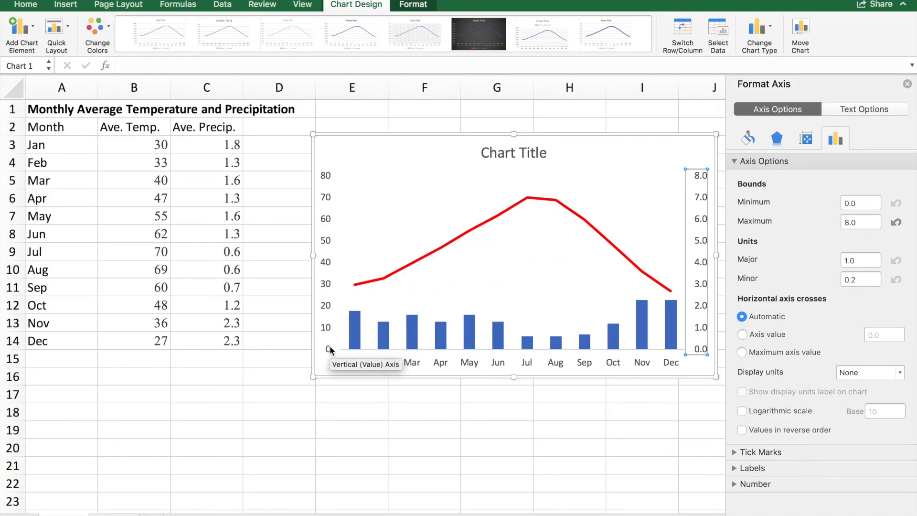
mouse_move(325, 181)
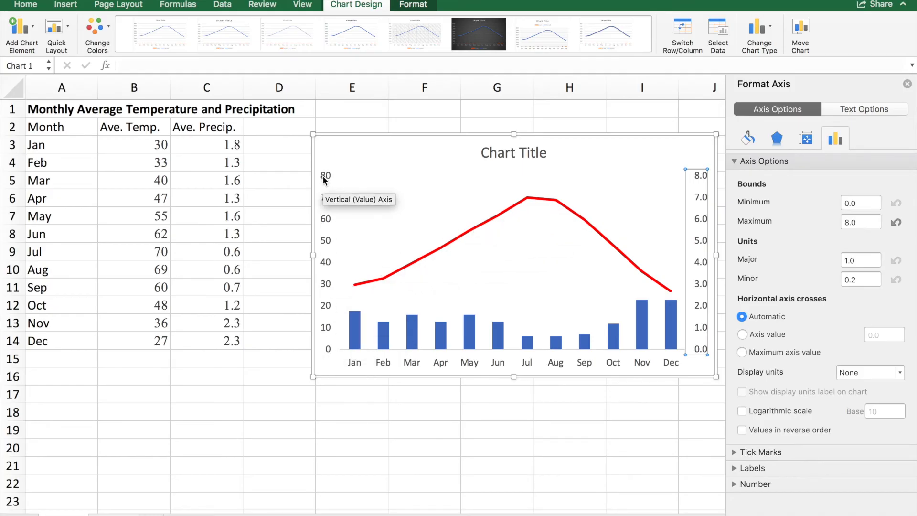
Step: Set the primary temperature axis maximum to 80.0, after briefly trying 100
right_click(325, 175)
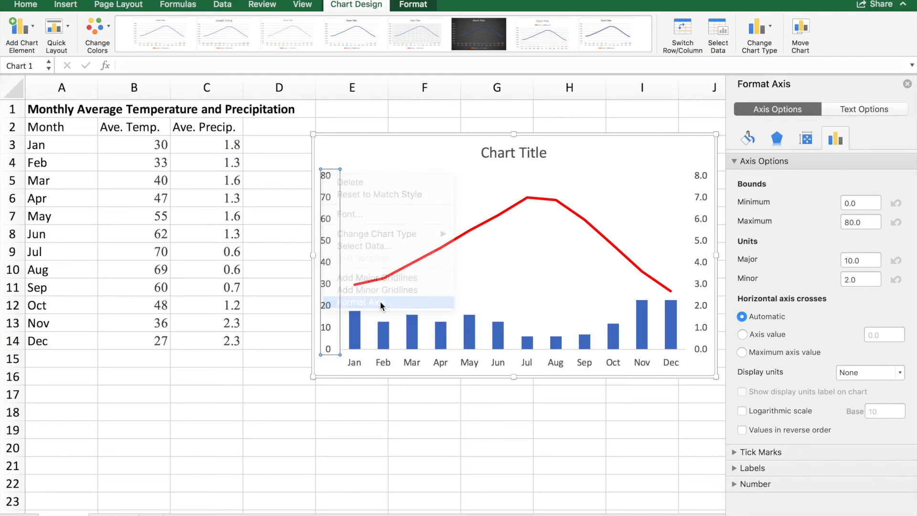
left_click(861, 221)
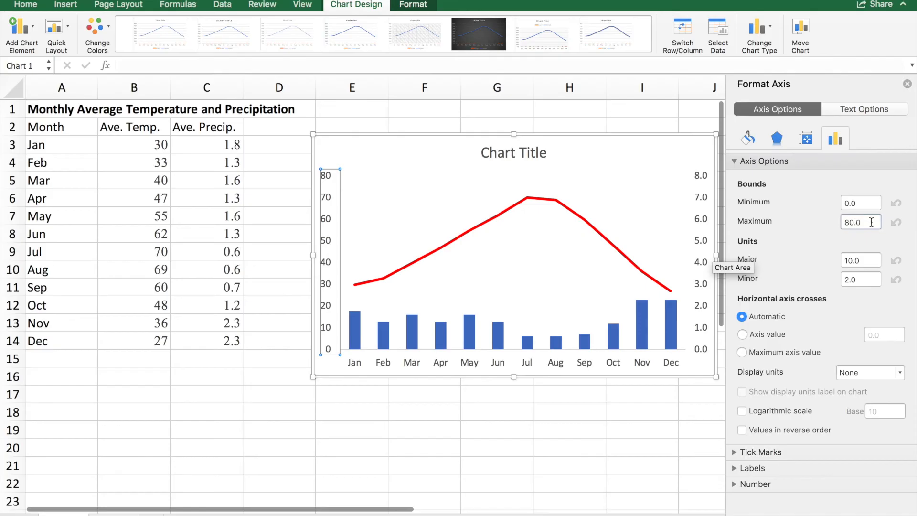
type("100")
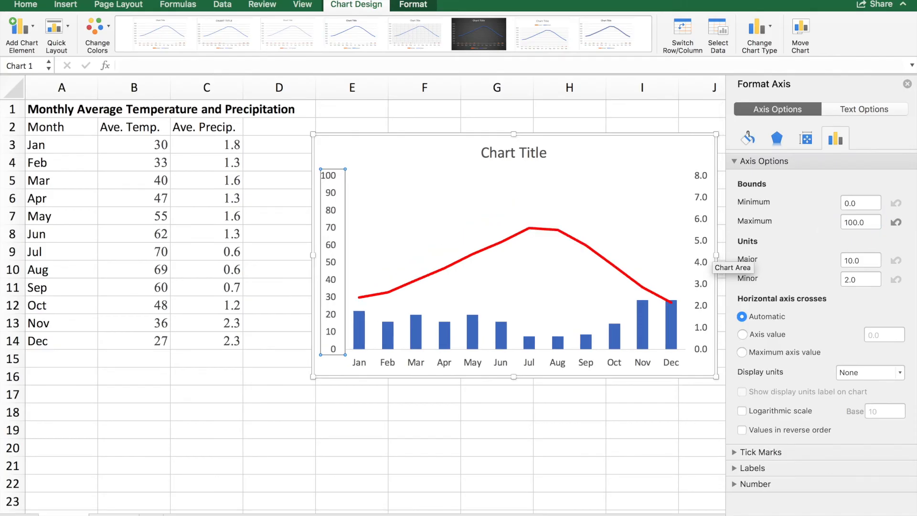
mouse_move(591, 238)
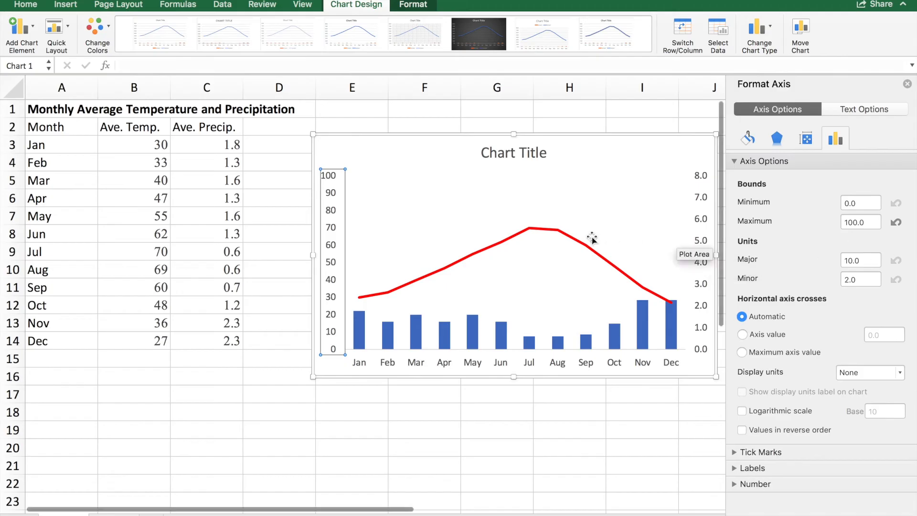
left_click(860, 222)
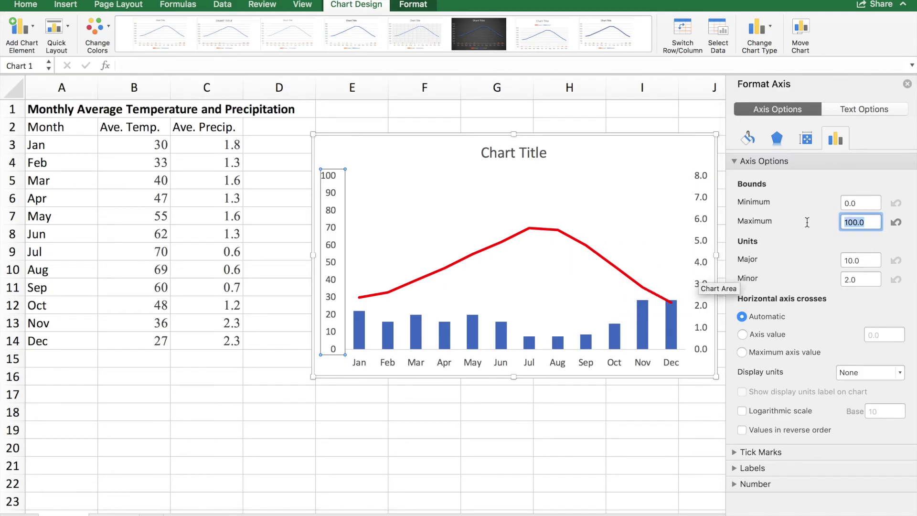
type("80.0")
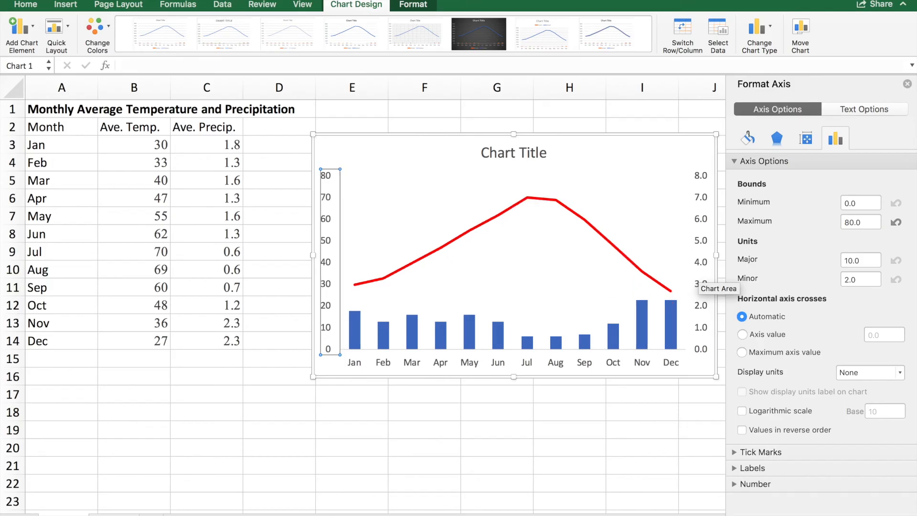
mouse_move(521, 153)
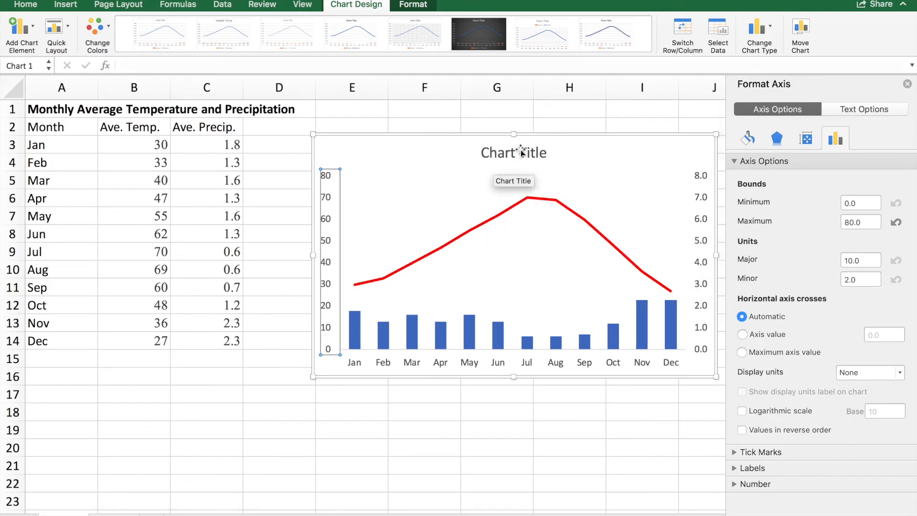
Step: Replace the chart title placeholder with 'Spokane, WA'
left_click(513, 152)
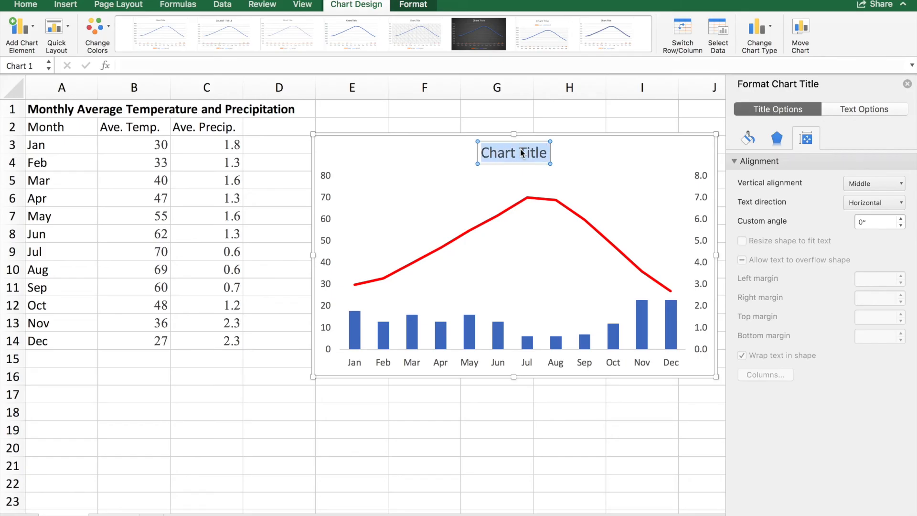
type("Spokane, WA")
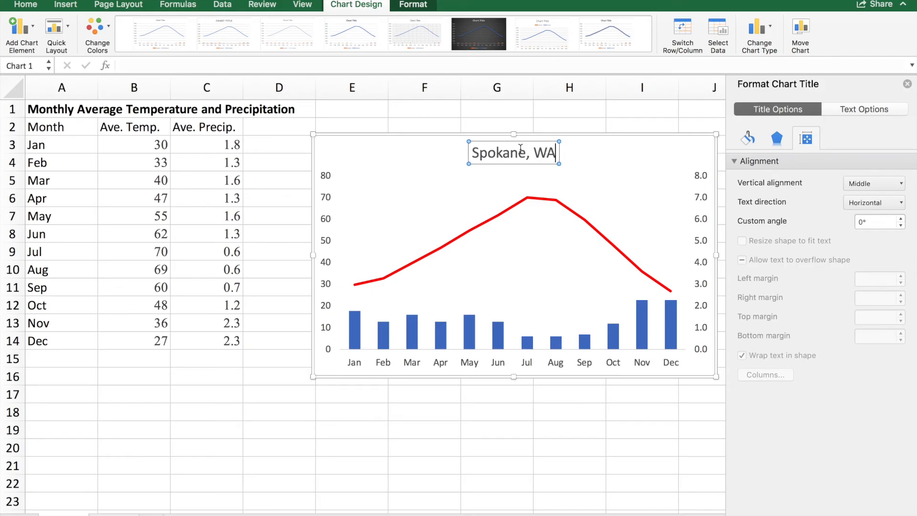
mouse_move(336, 204)
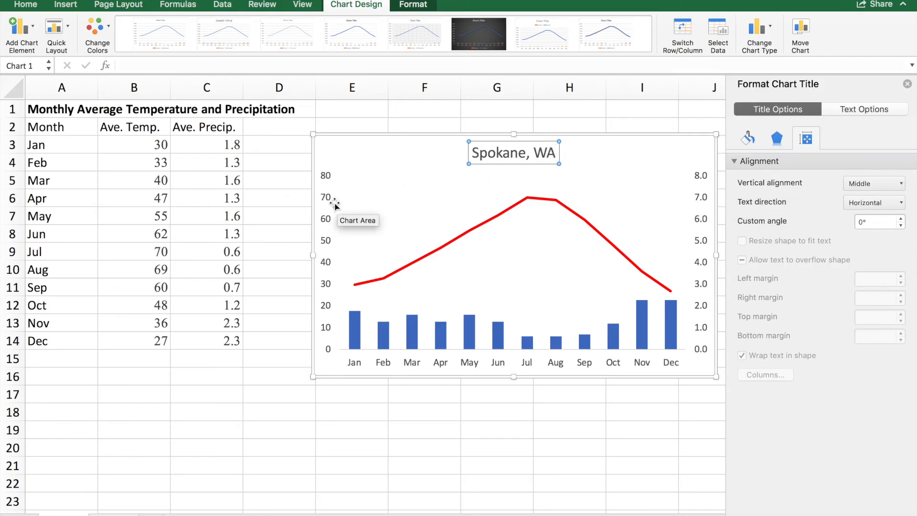
mouse_move(328, 244)
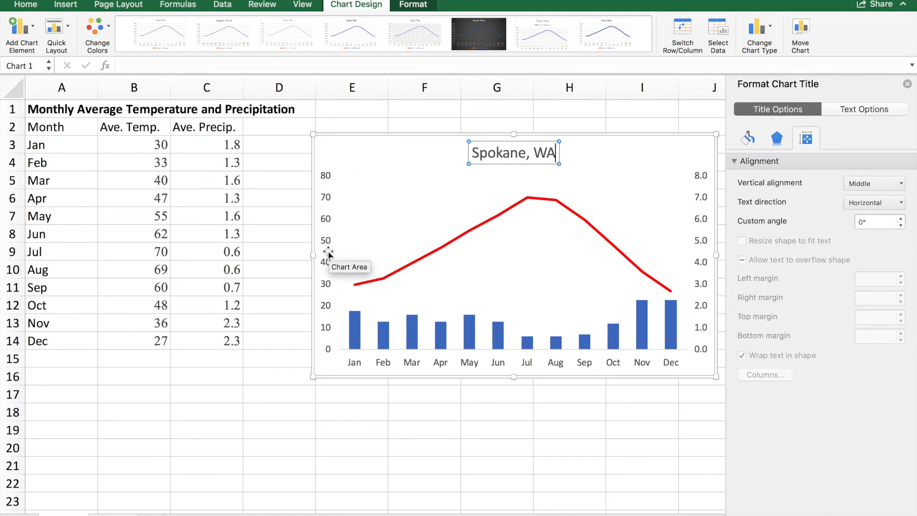
mouse_move(321, 158)
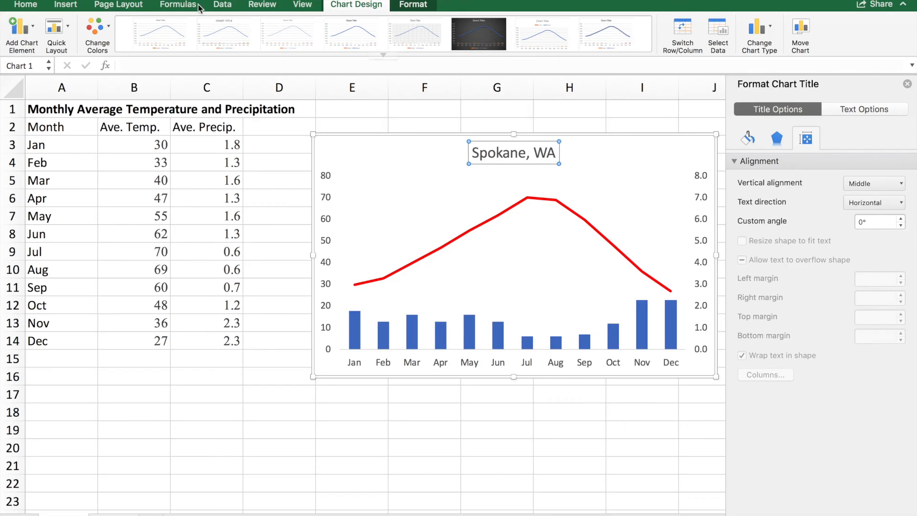
mouse_move(22, 33)
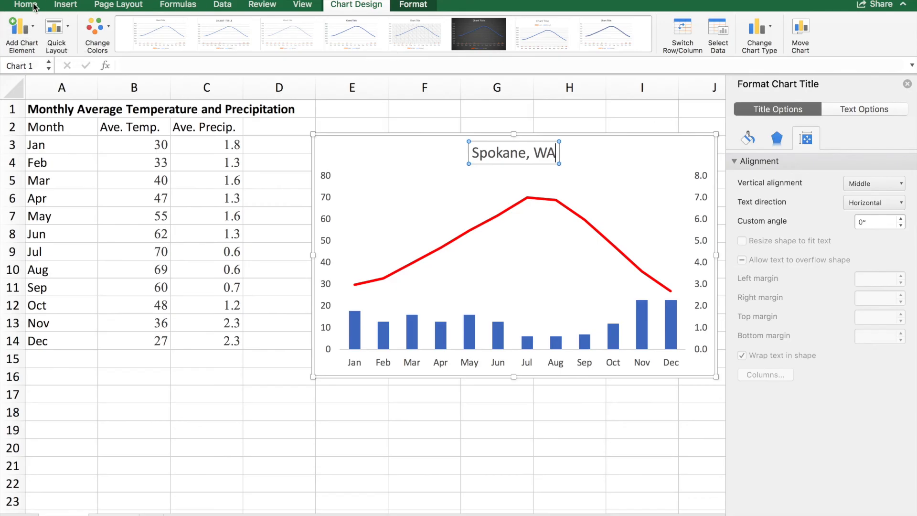
Step: Exit title editing by selecting the chart border, returning to Chart Design
left_click(24, 4)
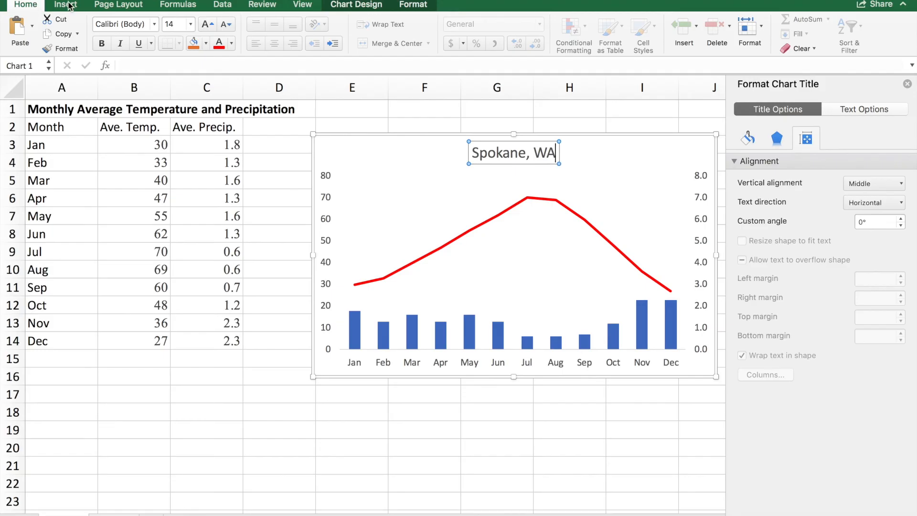
left_click(69, 4)
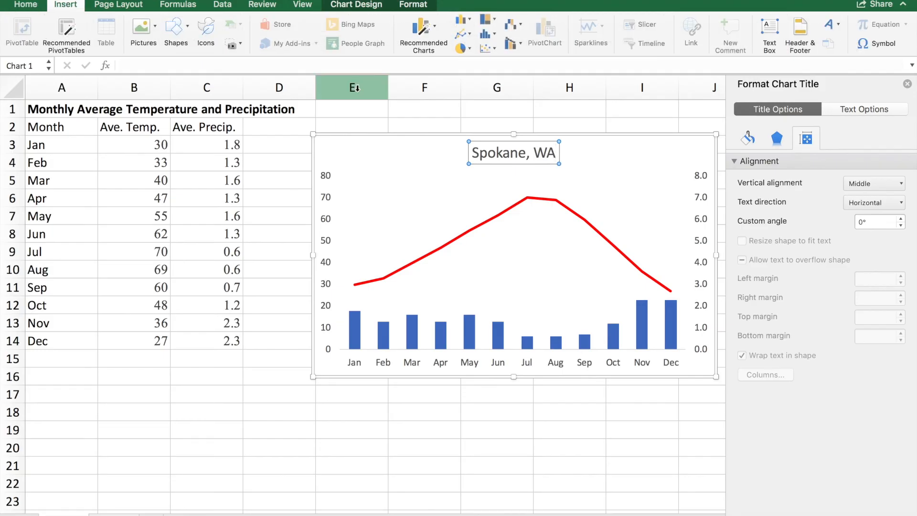
left_click(389, 138)
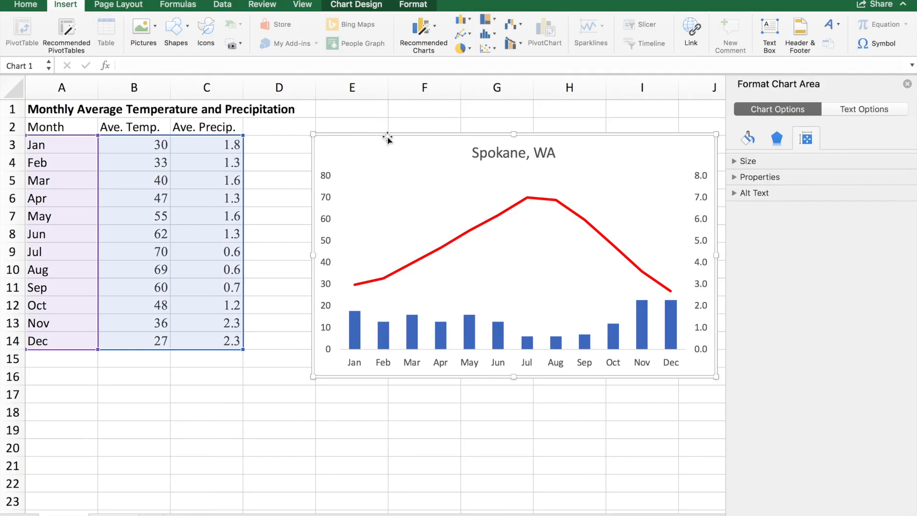
mouse_move(396, 135)
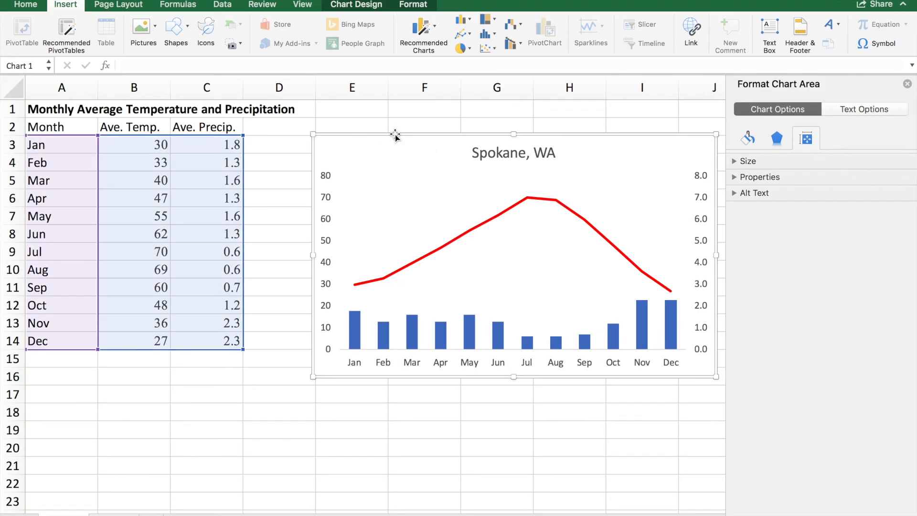
mouse_move(362, 7)
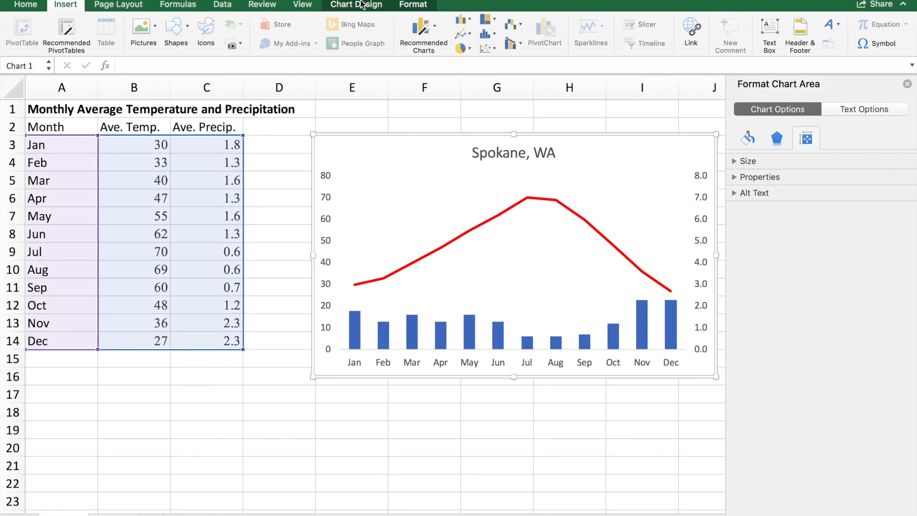
left_click(355, 5)
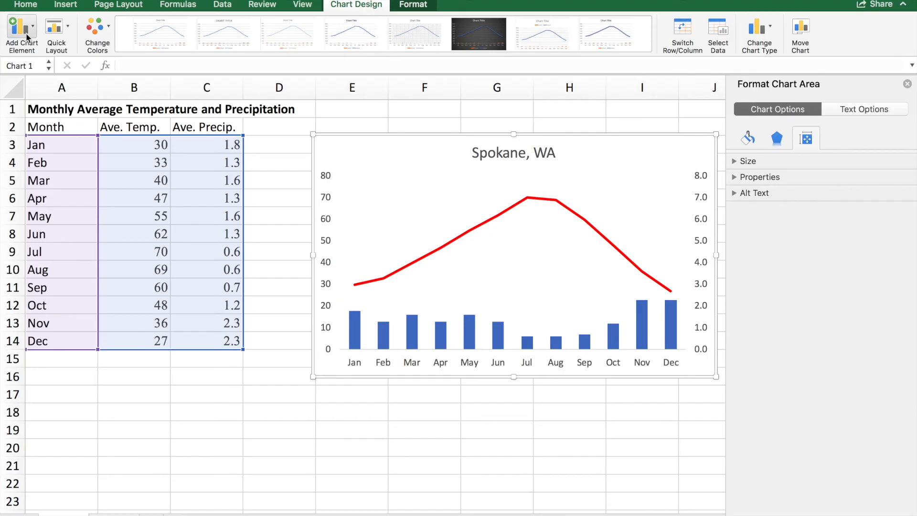
Step: Open the Add Chart Element list to reach the axis title options
left_click(16, 25)
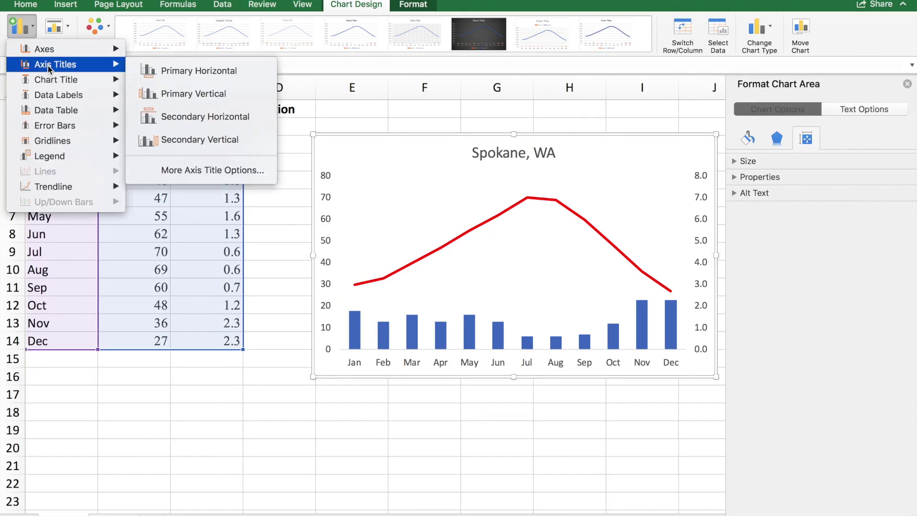
mouse_move(158, 93)
type("Temp. (ºF)")
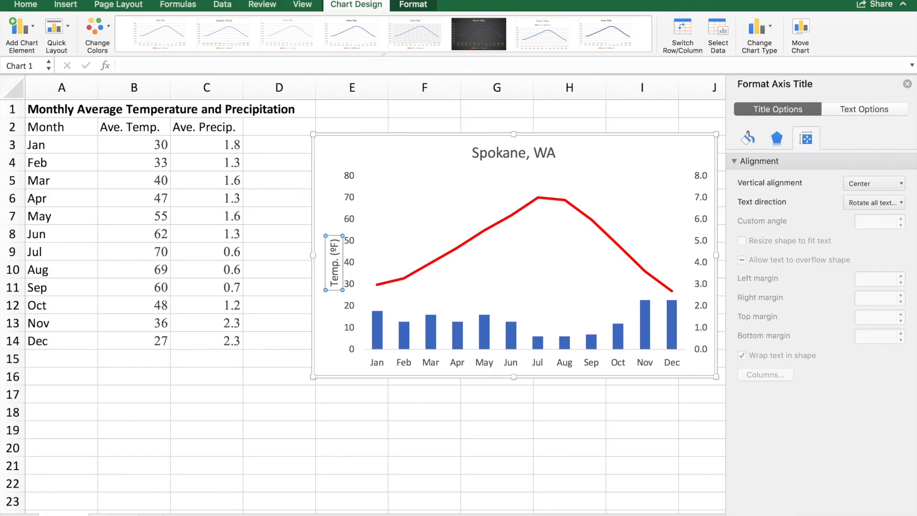
Step: Add a secondary vertical axis title reading 'Precip. (in.)'
left_click(15, 25)
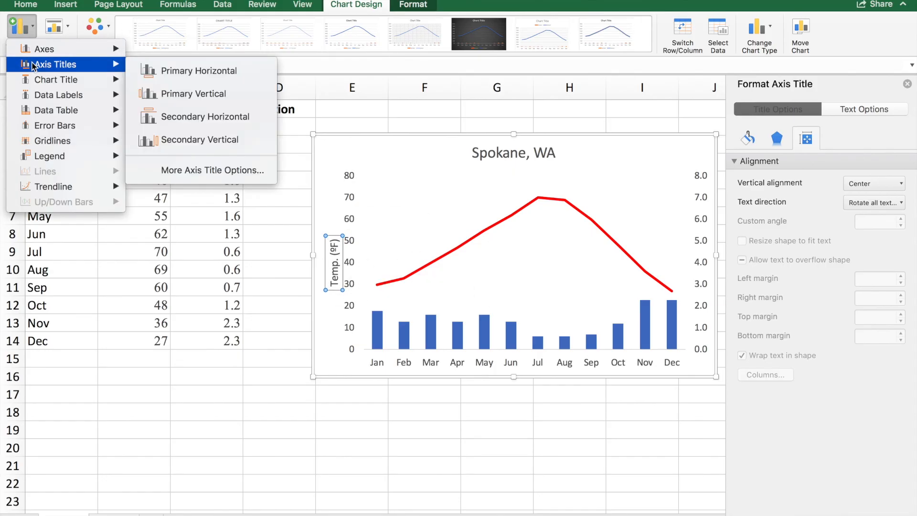
mouse_move(199, 139)
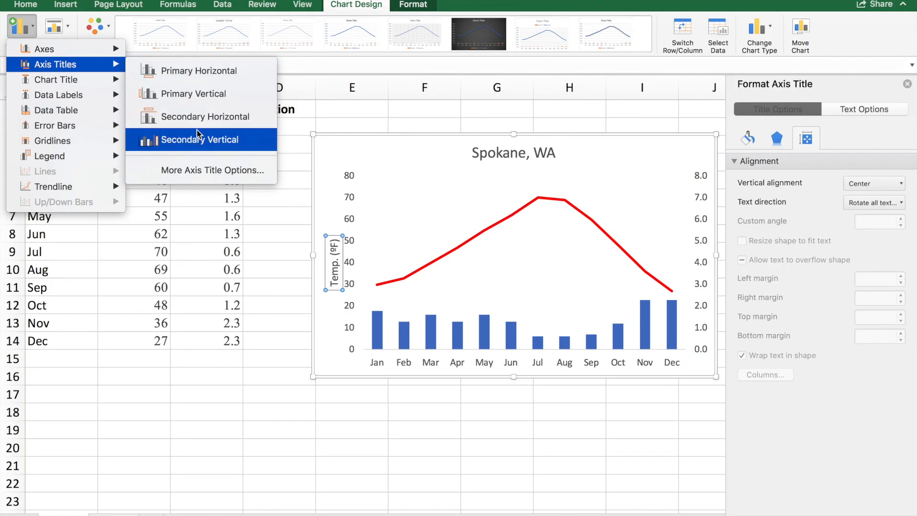
mouse_move(197, 138)
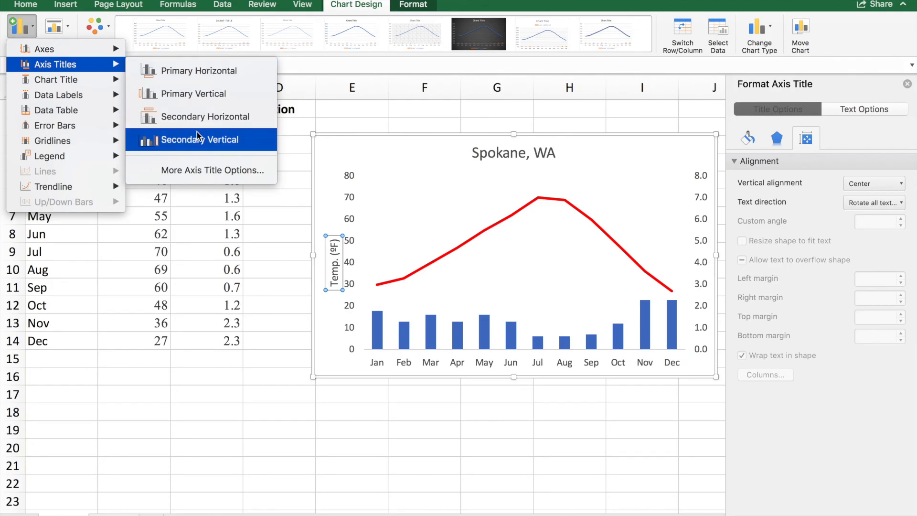
left_click(199, 140)
type("Precip. (in")
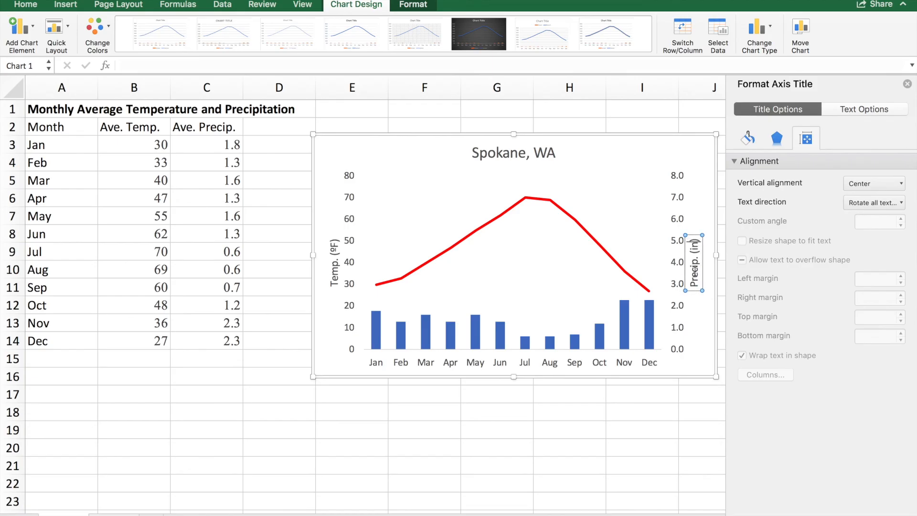
mouse_move(558, 254)
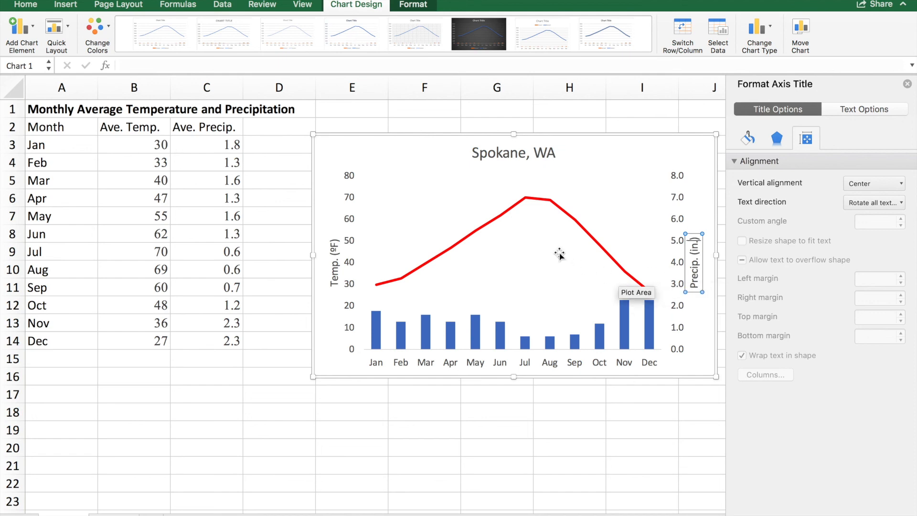
left_click(561, 254)
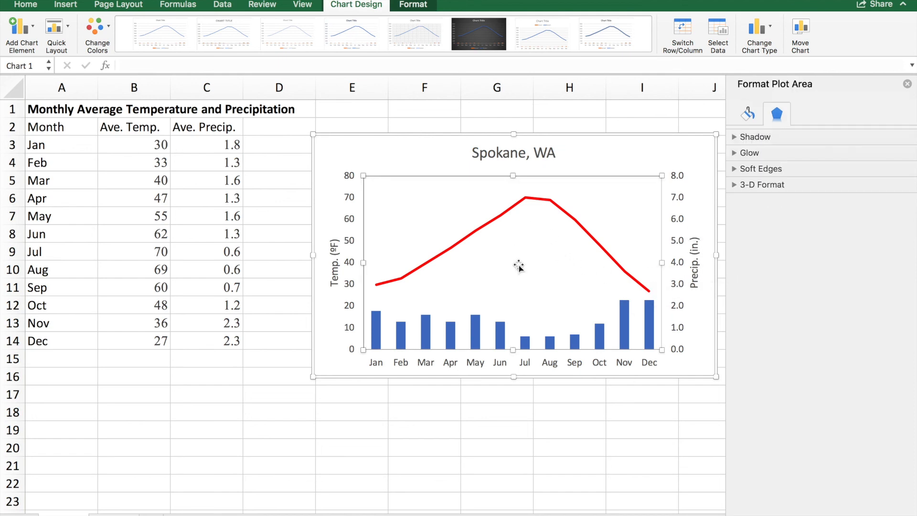